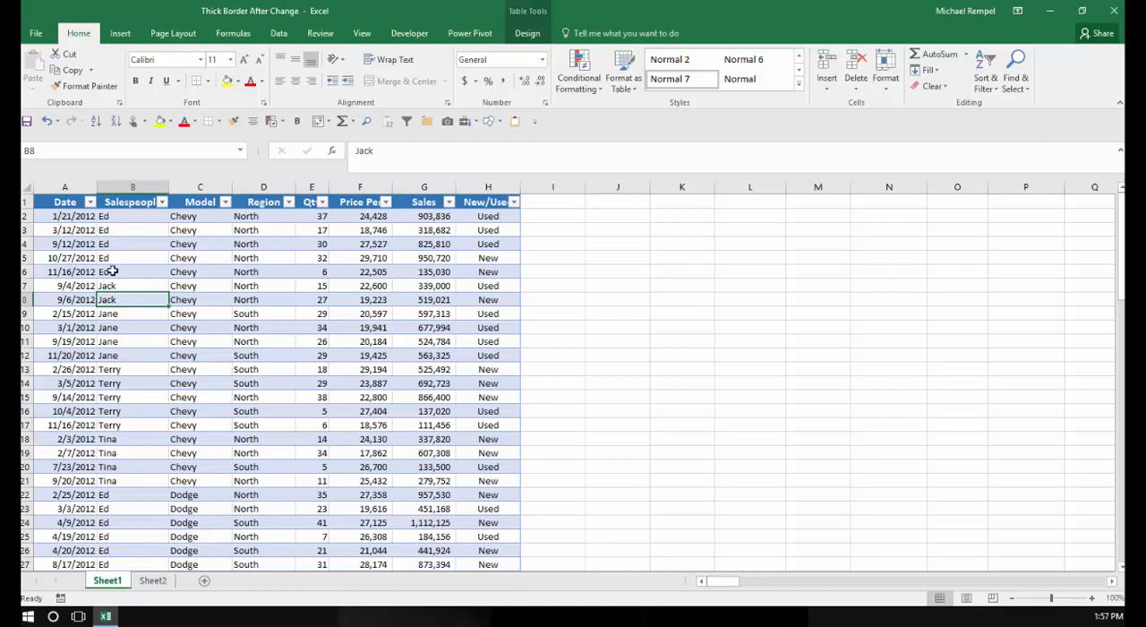
Inspect the Jack-to-Jane name change in the Salesperson column, then select the whole sales table.
click(133, 285)
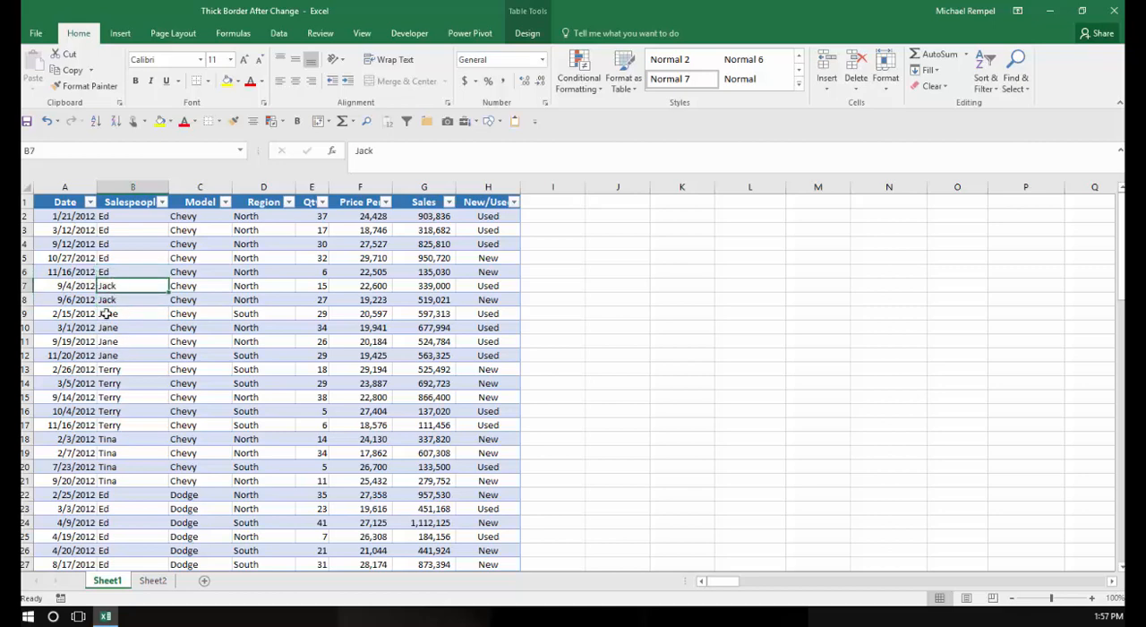
click(133, 313)
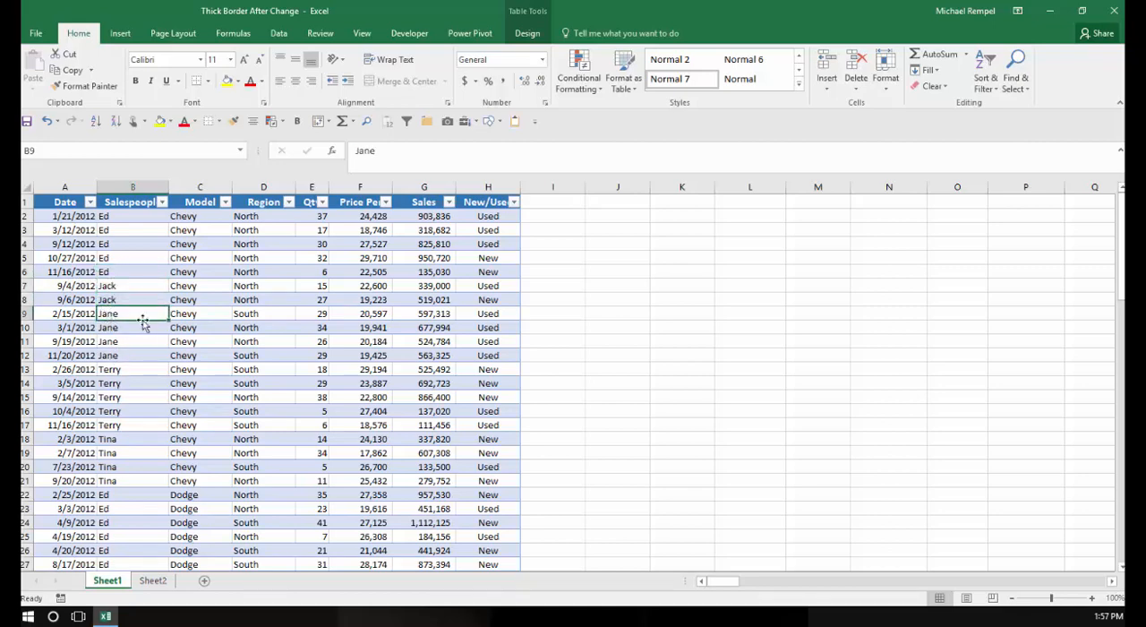
scroll(down, 3)
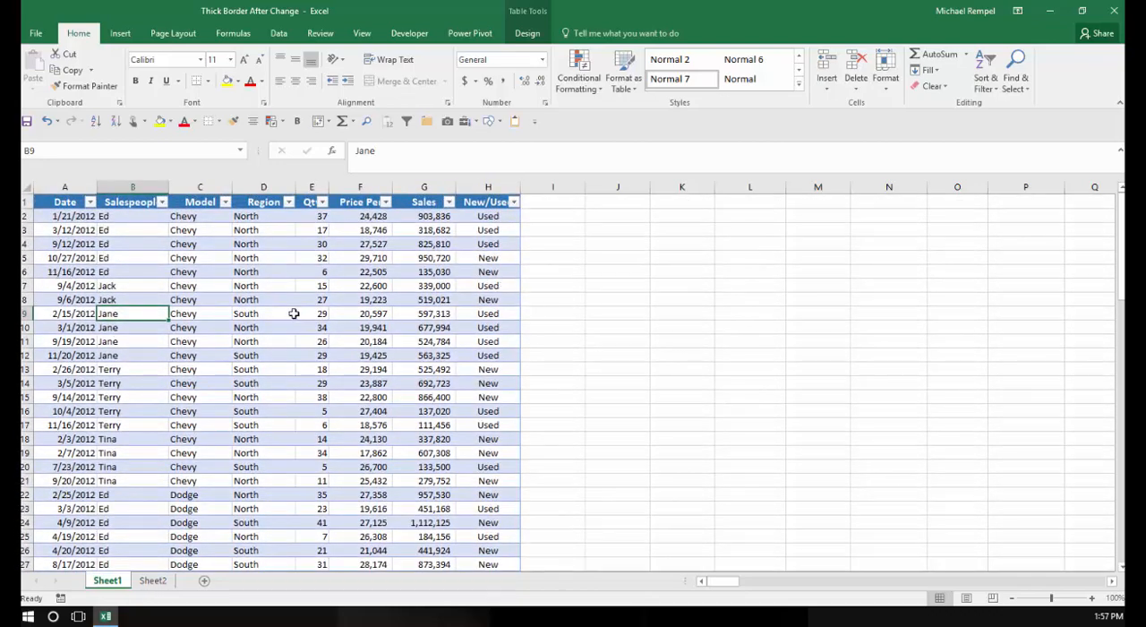
mouse_move(169, 419)
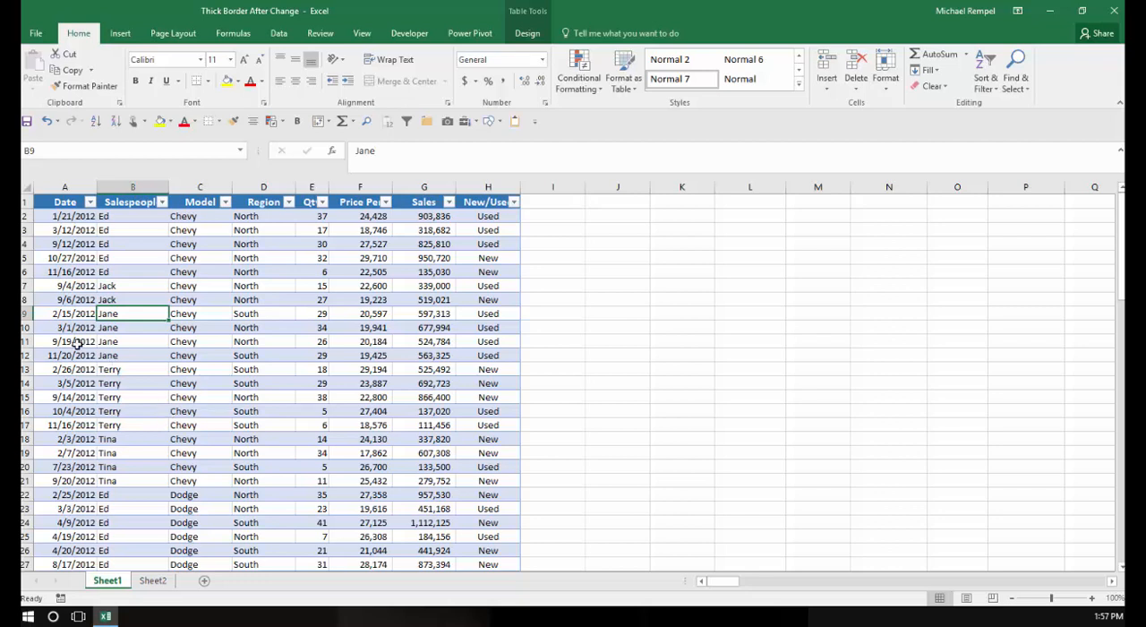
click(65, 215)
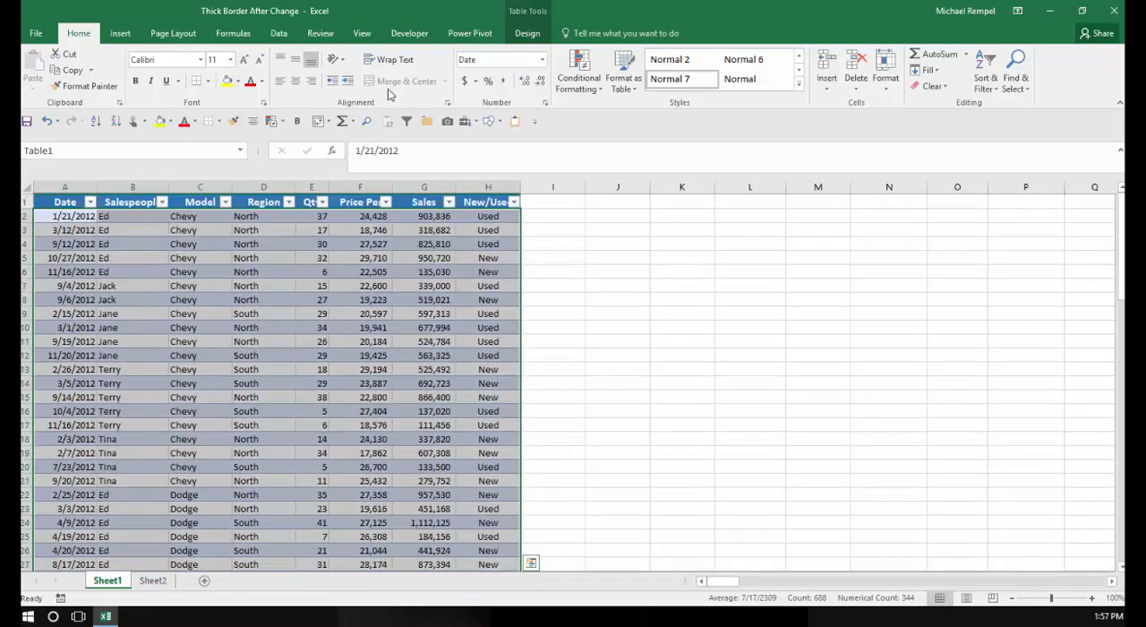
Create a new formula-based conditional formatting rule with the formula =$B2<>$B3.
click(578, 71)
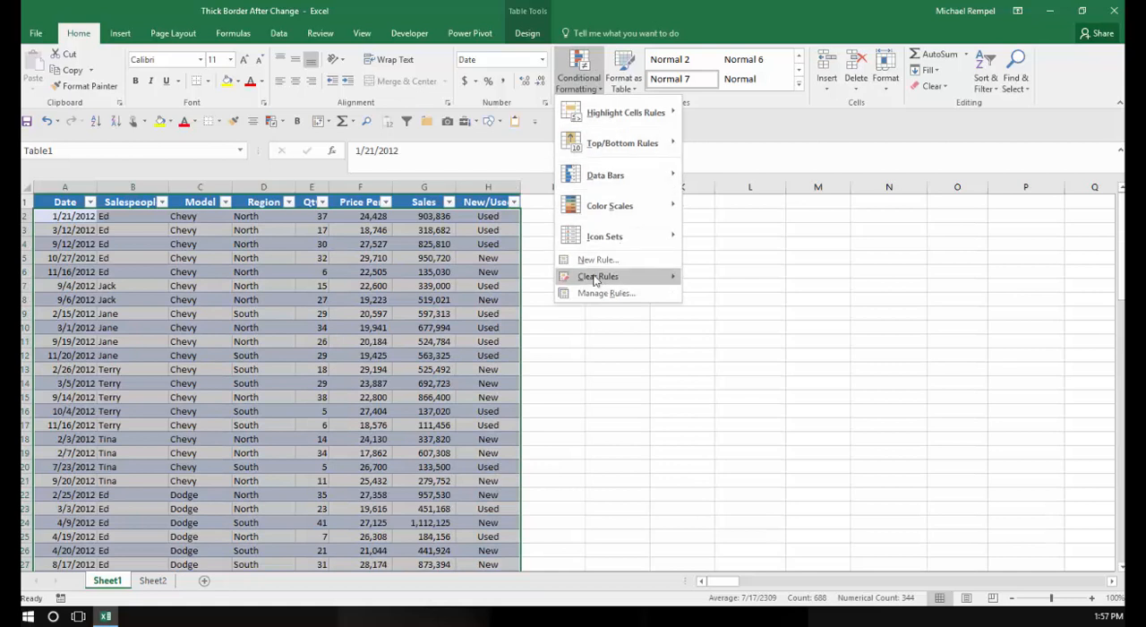
click(598, 258)
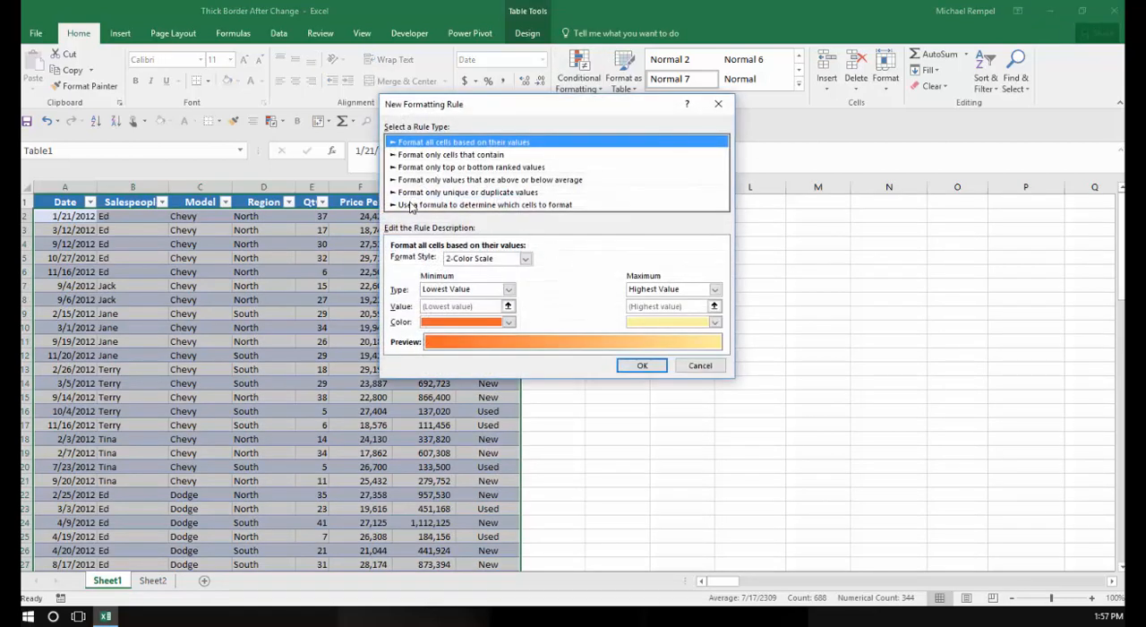
mouse_move(474, 210)
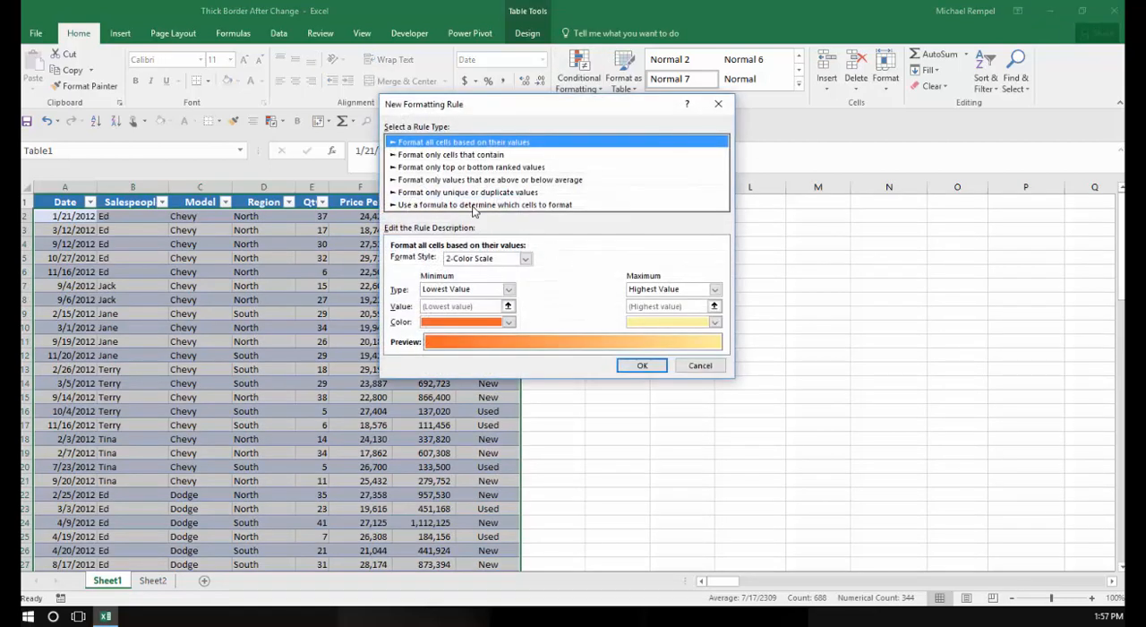
click(484, 205)
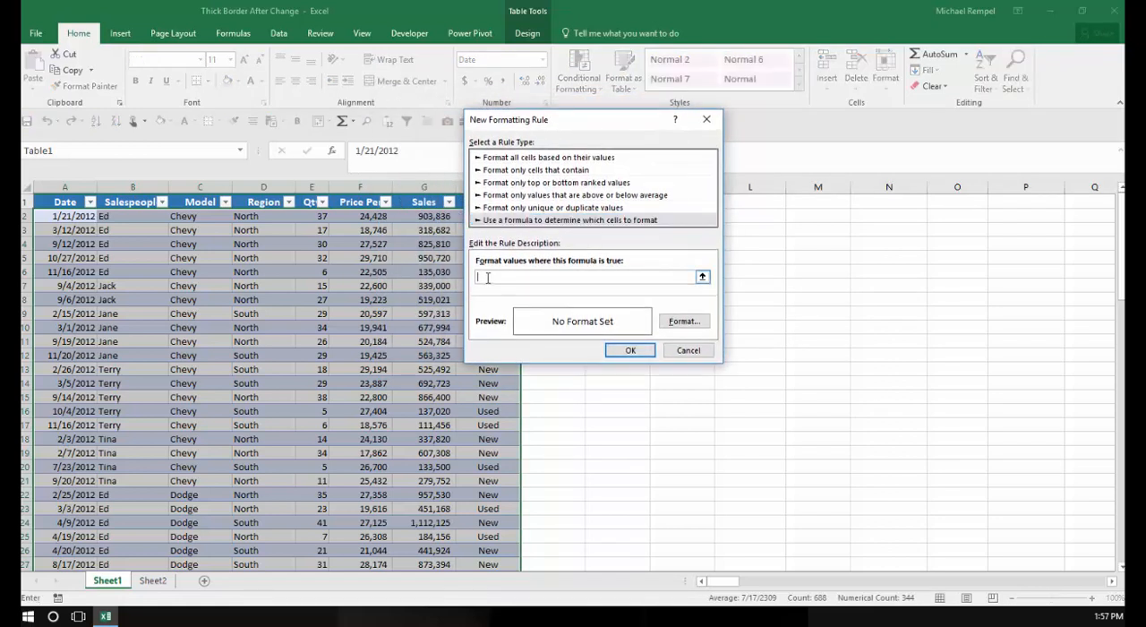
text(=)
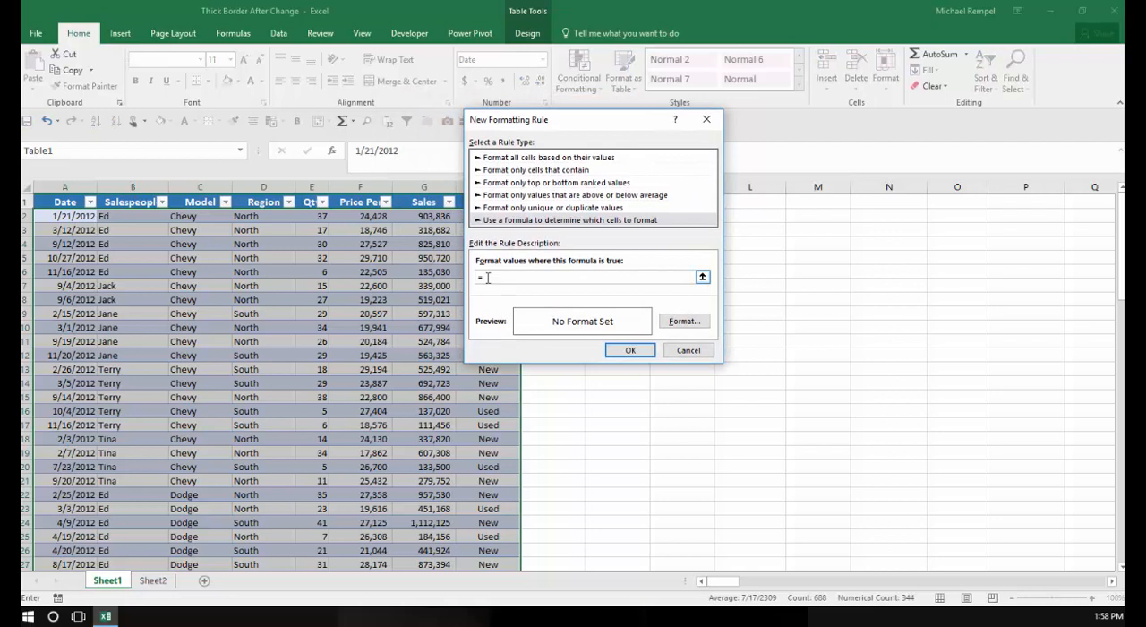
text($B2)
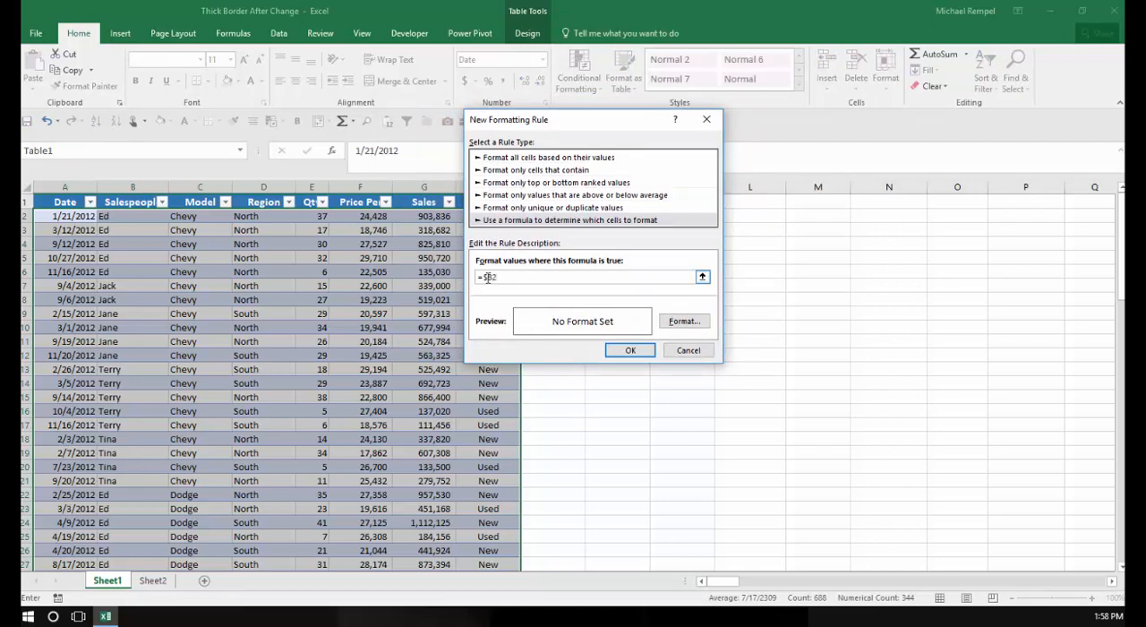
text(<>)
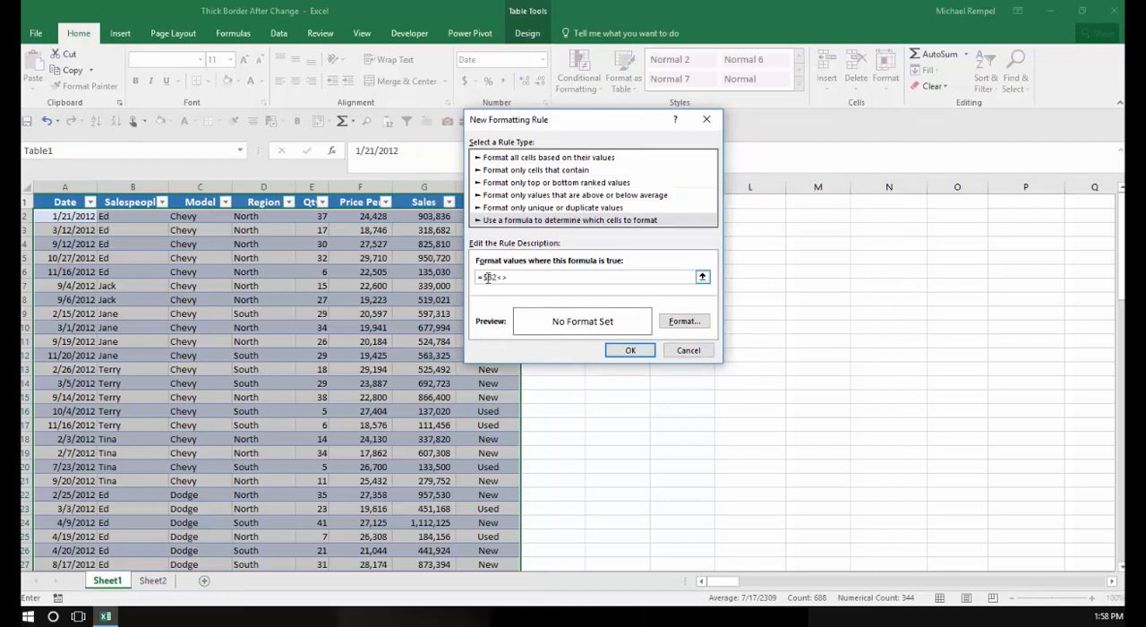
text($B)
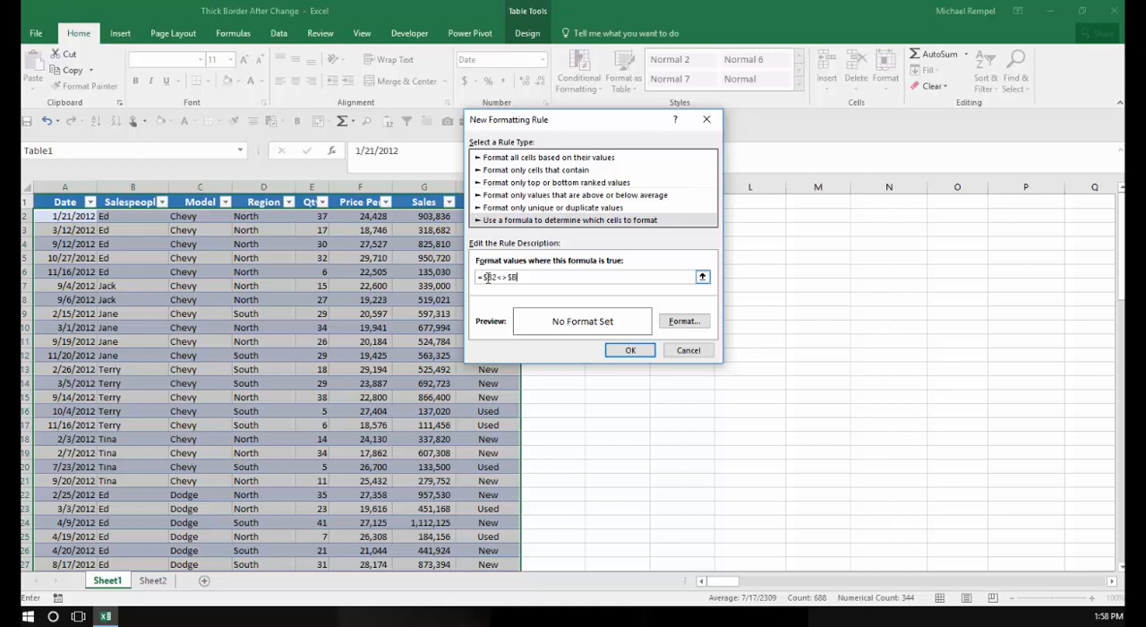
text(3)
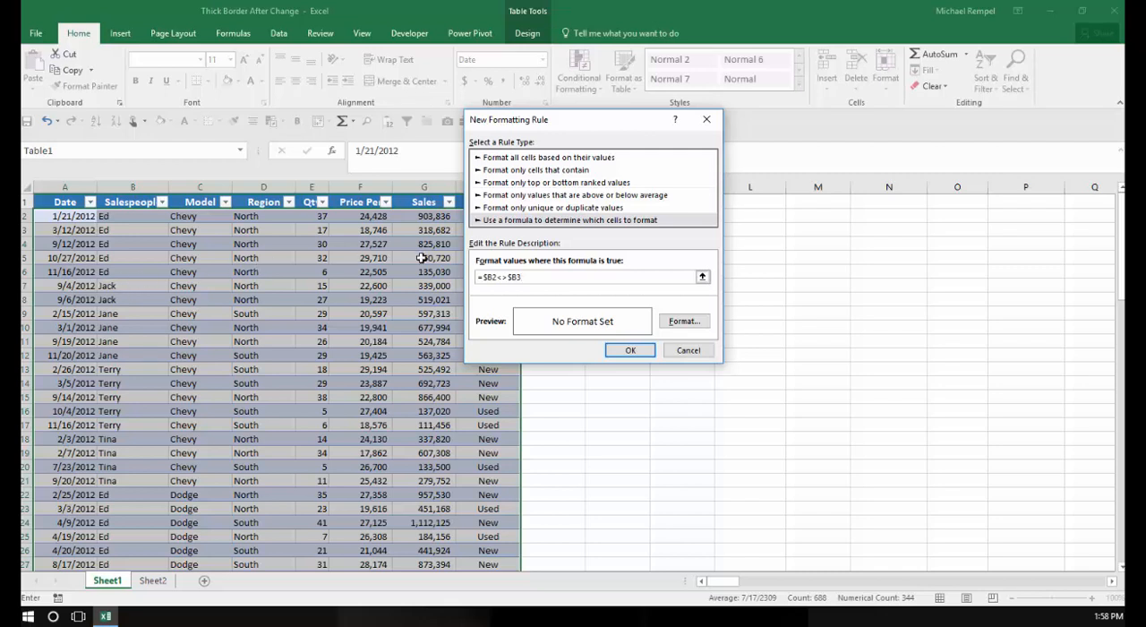
mouse_move(519, 294)
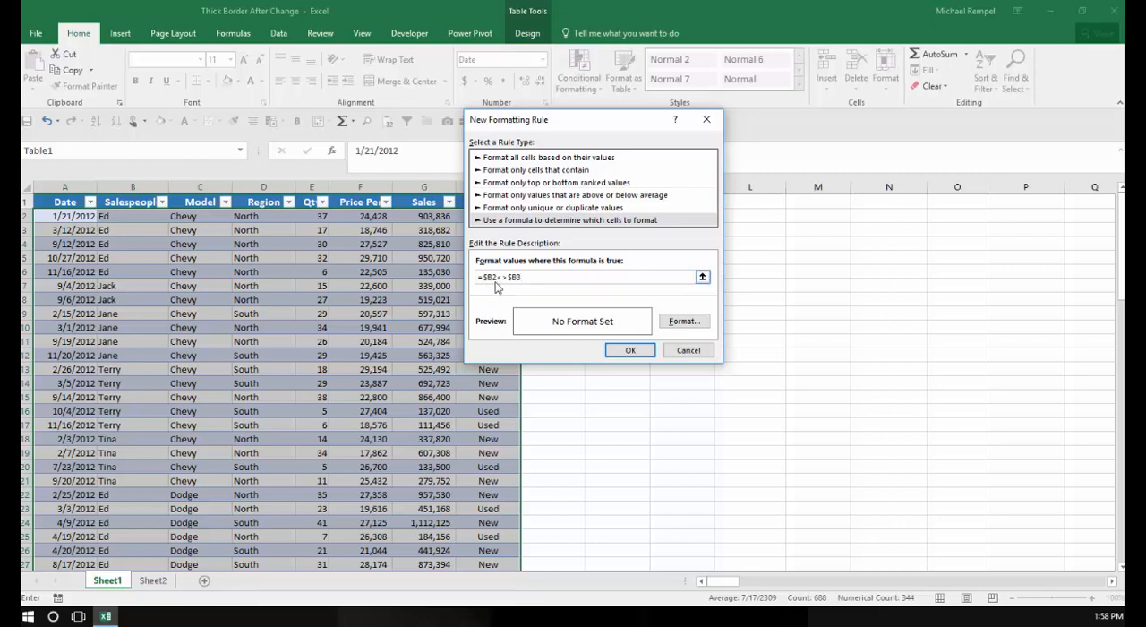
mouse_move(523, 294)
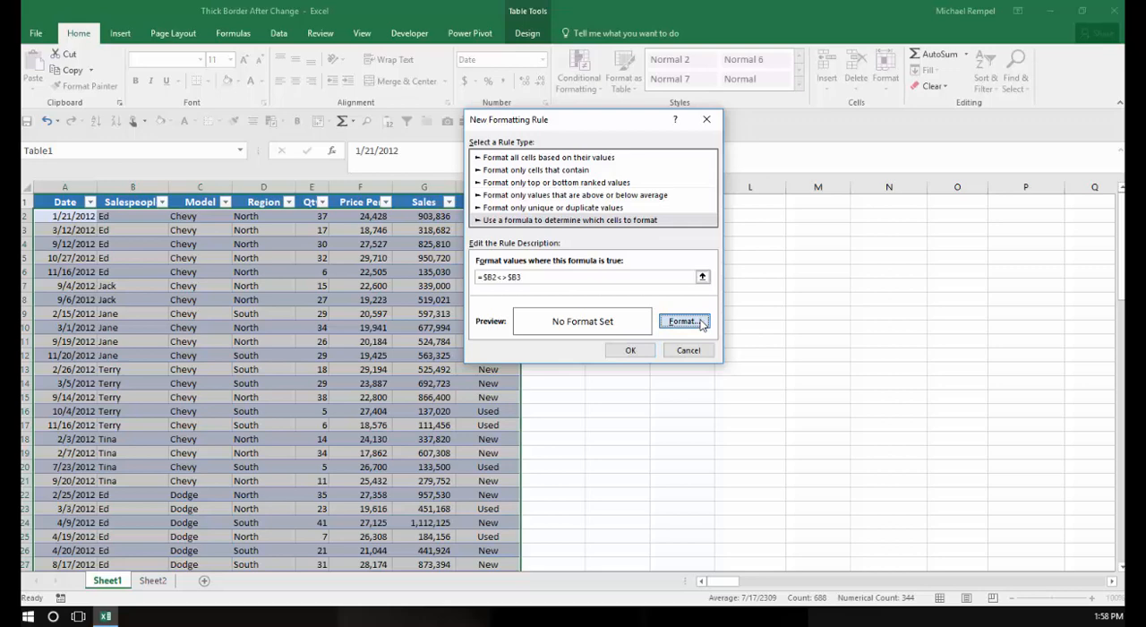
Set the rule's format to a bottom border and confirm it back to the sales table.
click(684, 320)
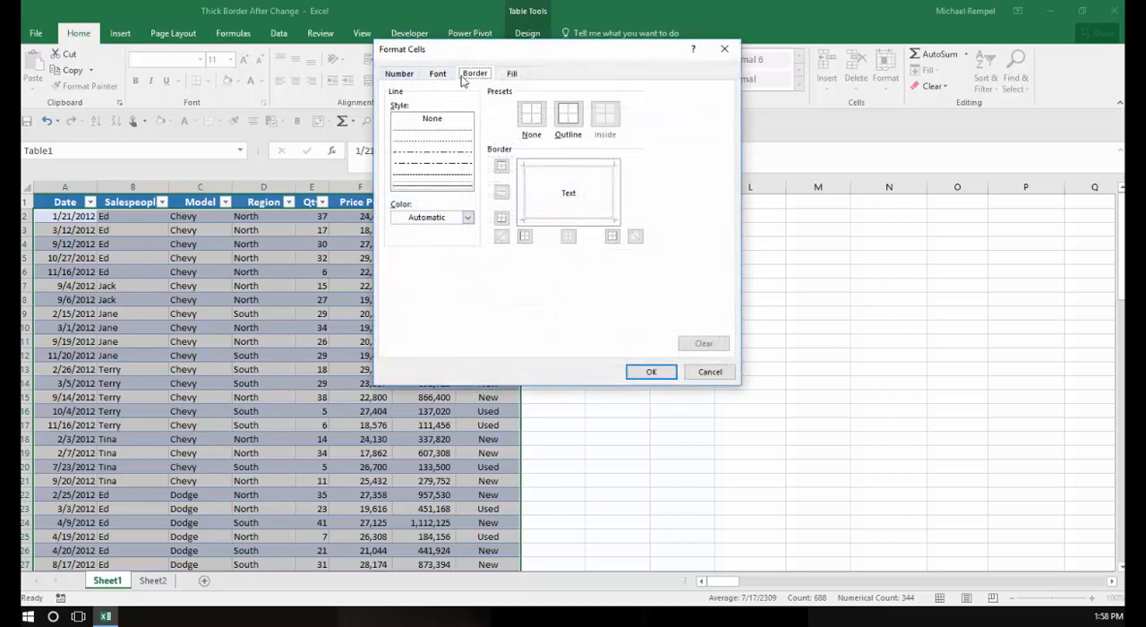
click(397, 74)
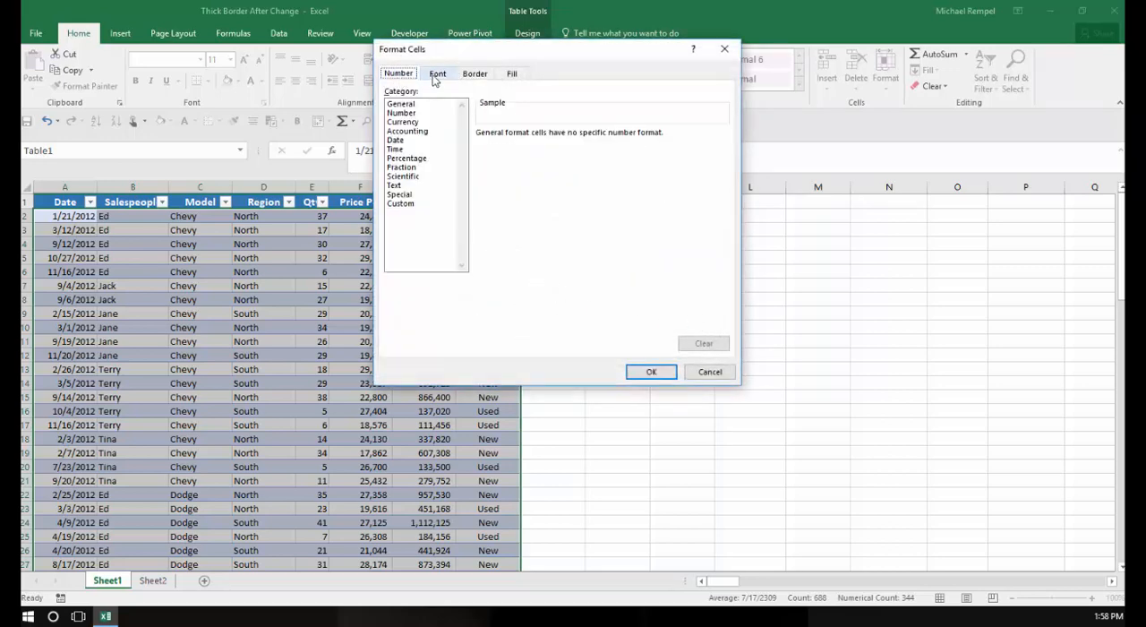
click(475, 73)
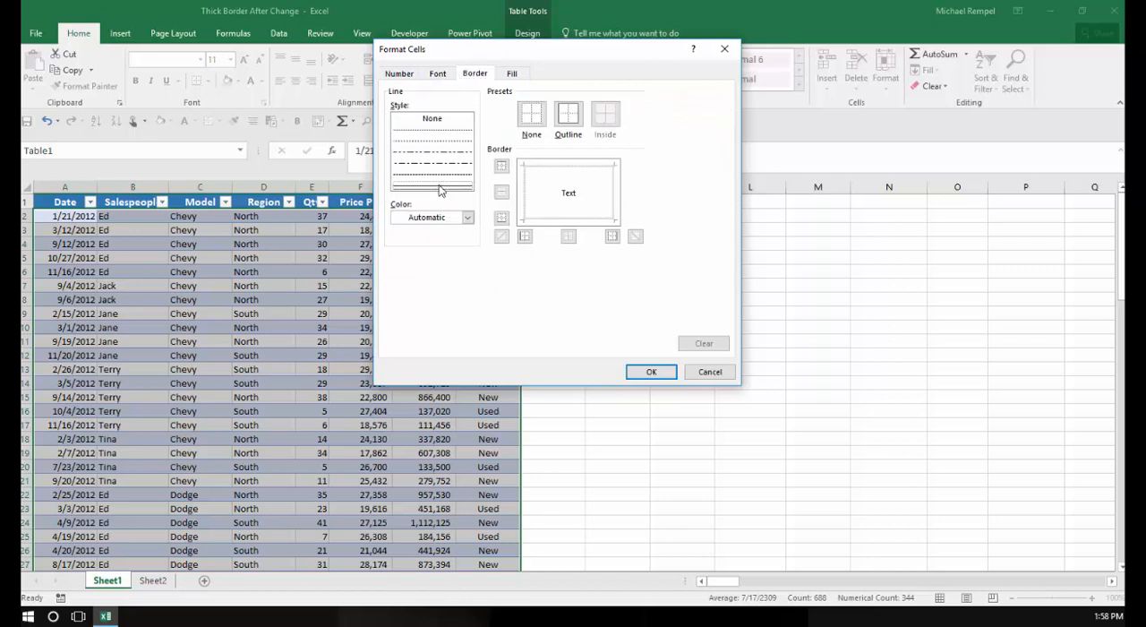
mouse_move(571, 222)
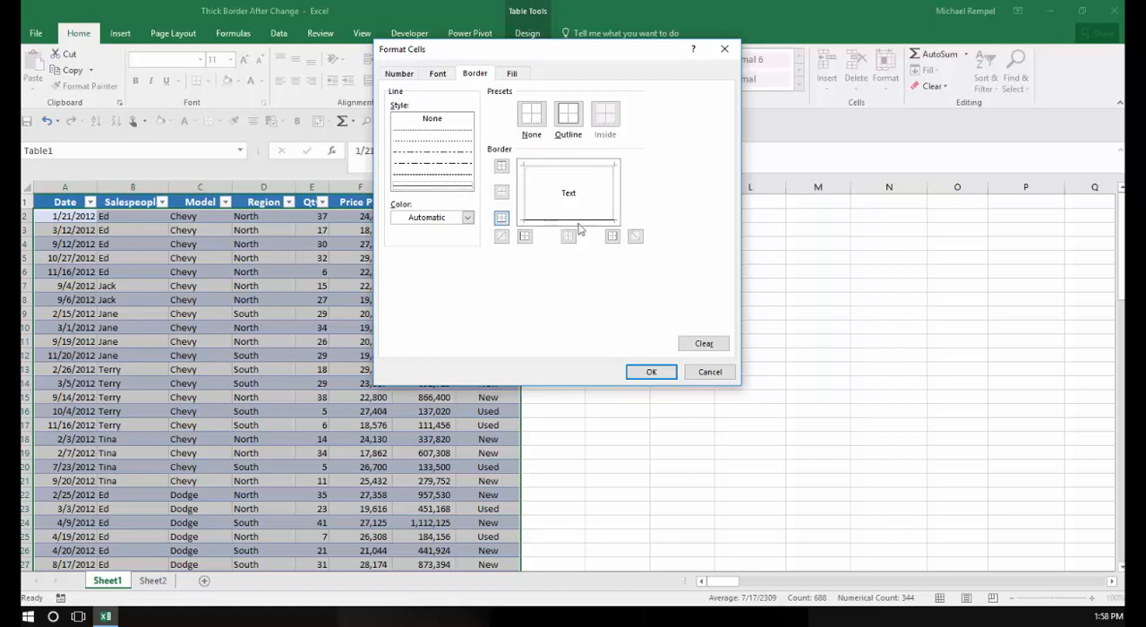
click(652, 373)
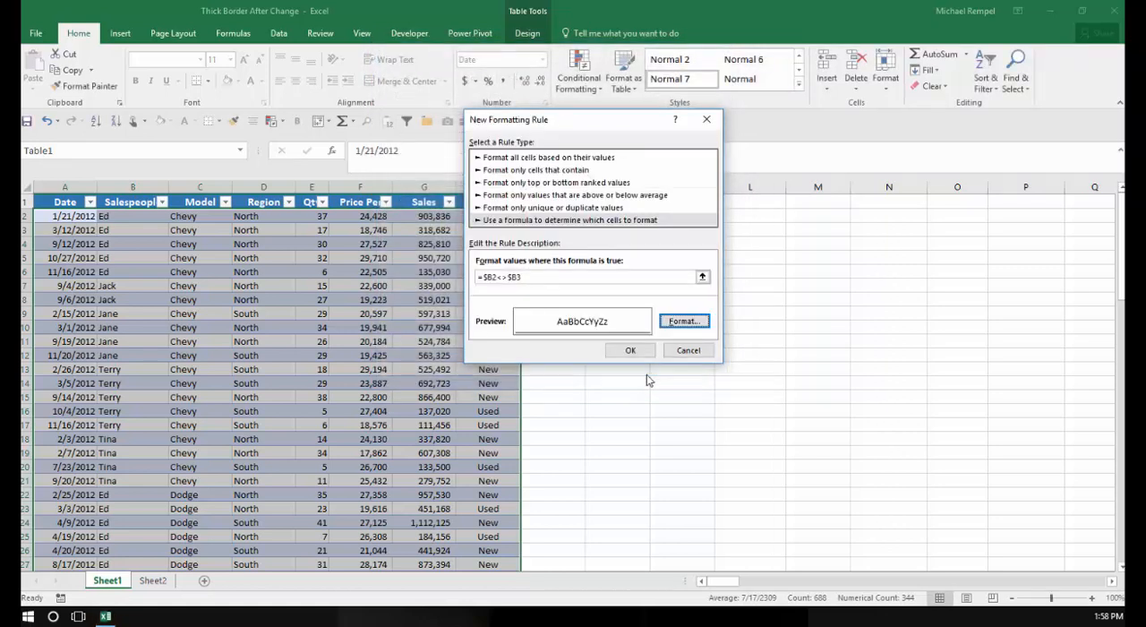
click(630, 351)
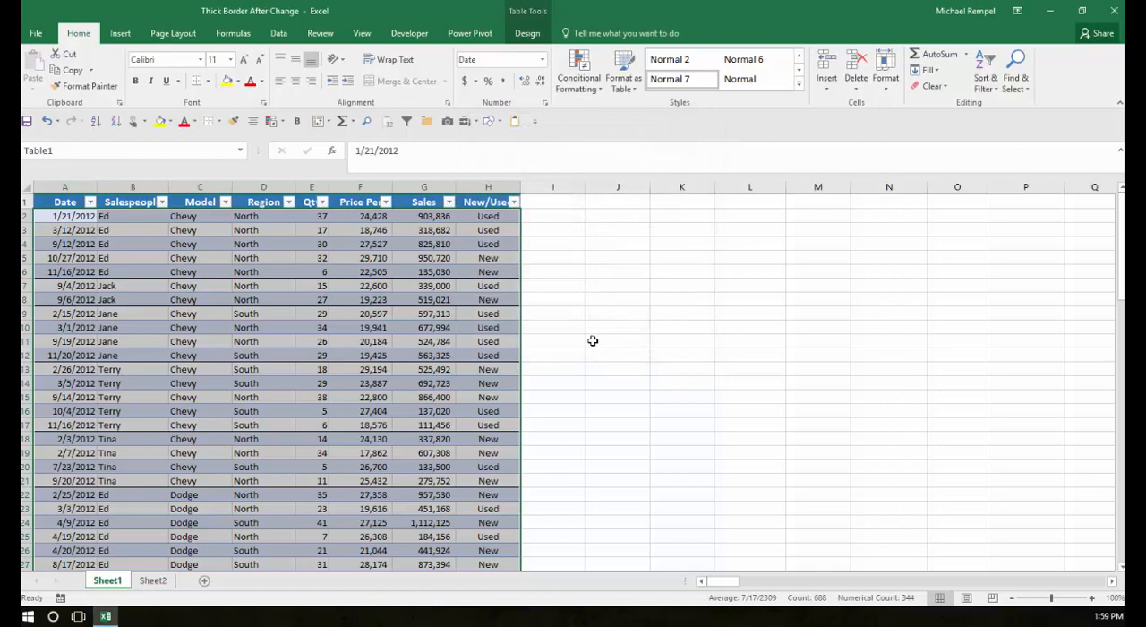
click(552, 326)
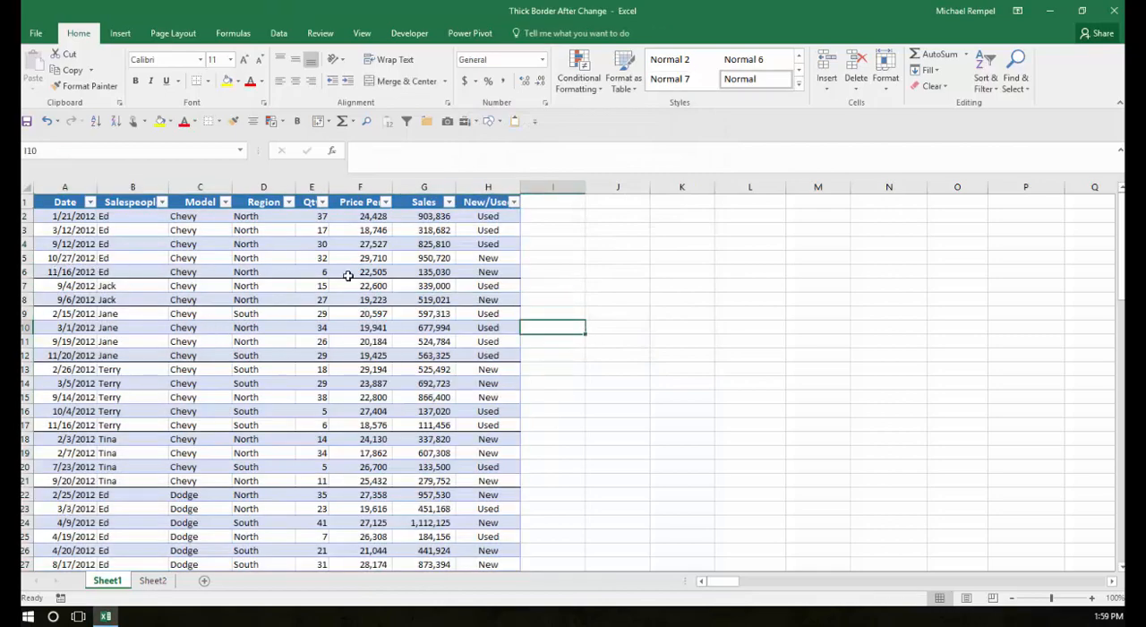
scroll(down, 3)
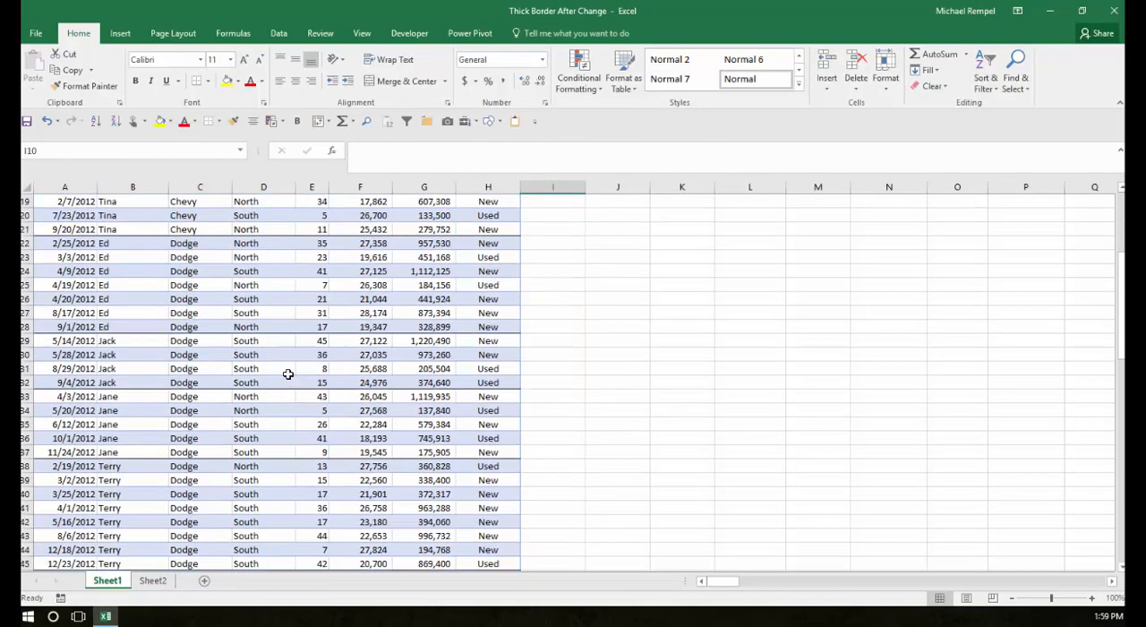
scroll(down, 3)
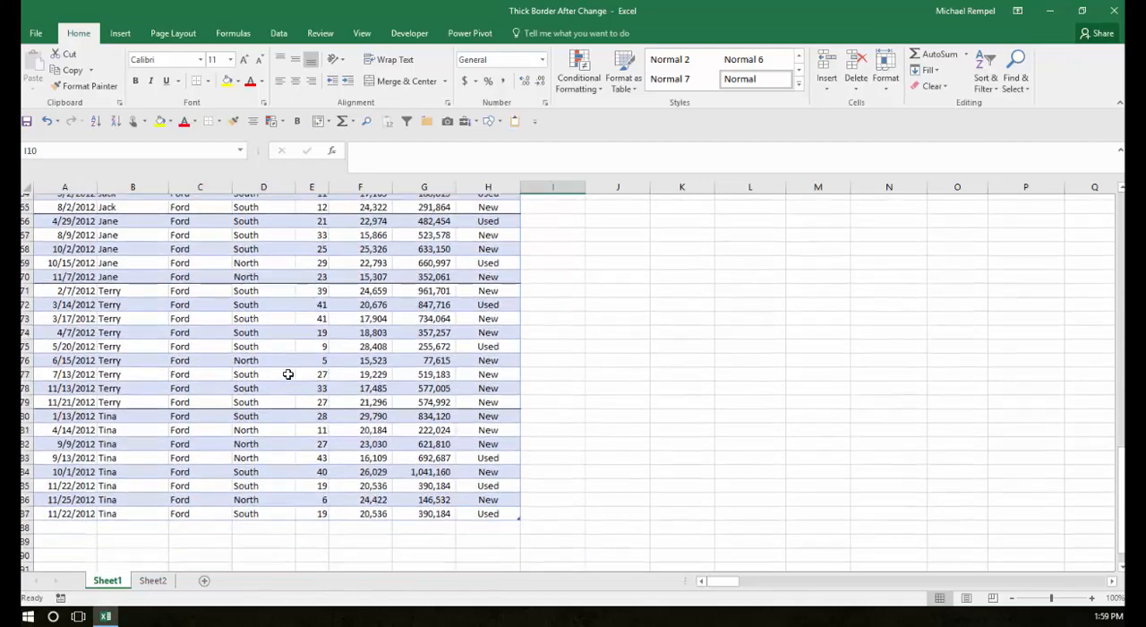
scroll(down, 3)
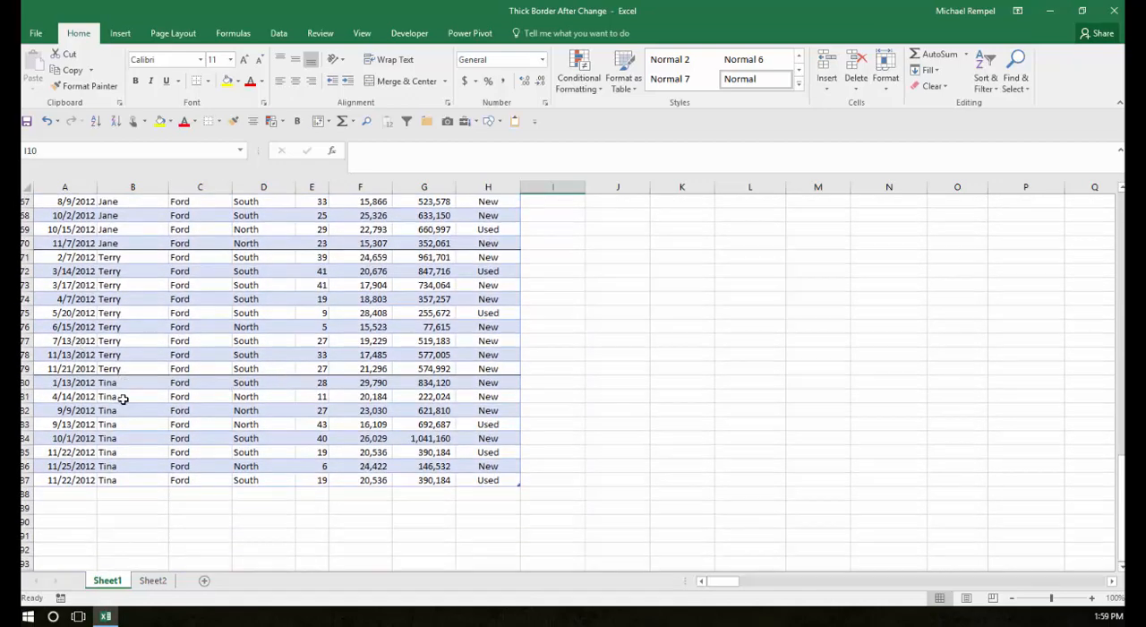
scroll(up, 3)
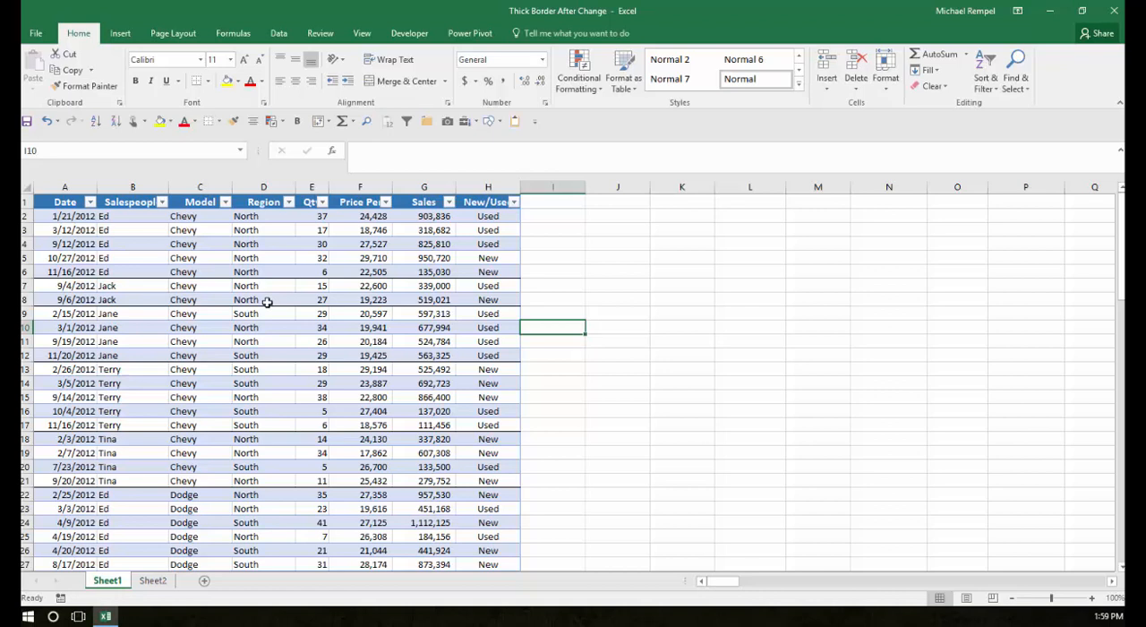
mouse_move(272, 290)
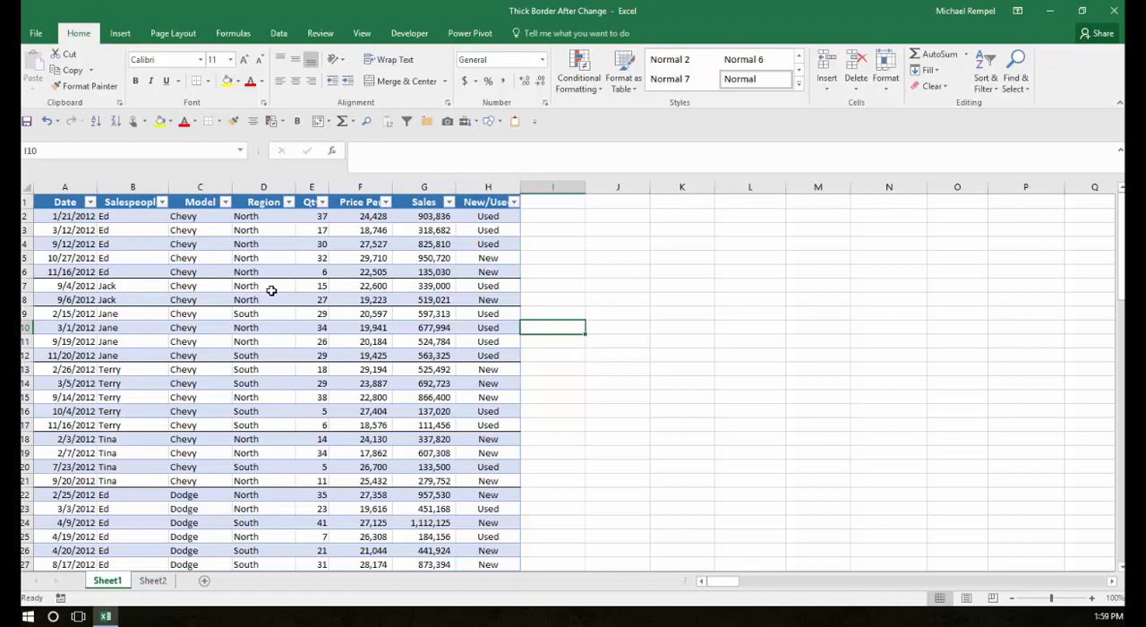
click(312, 243)
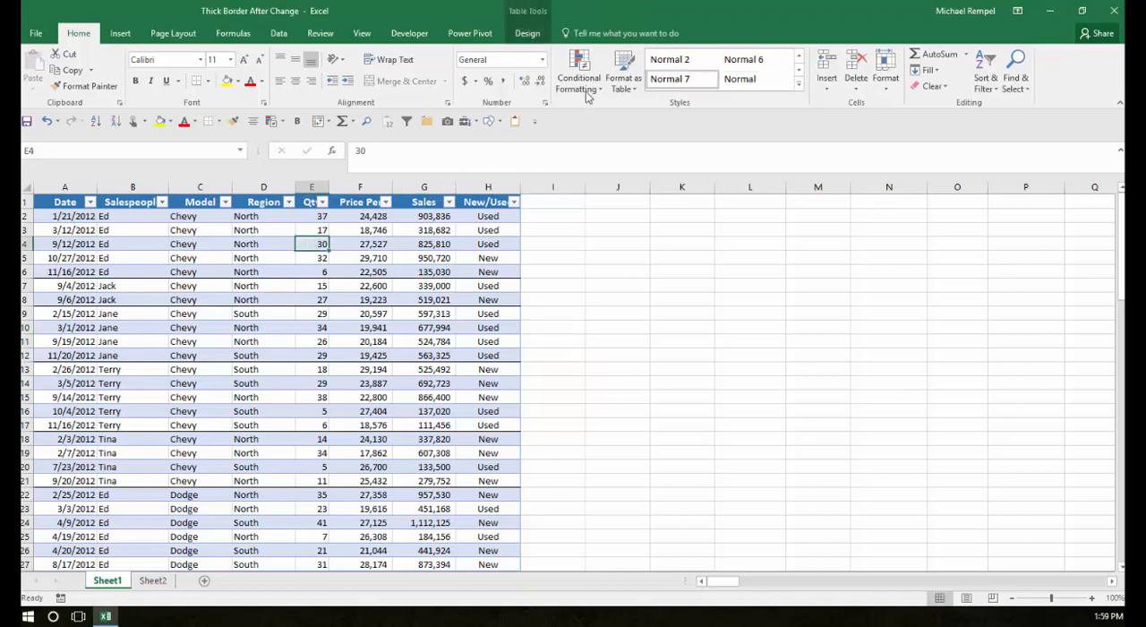
Reopen the salesperson-change rule via Manage Rules, recheck its border format, and leave without changes.
click(578, 71)
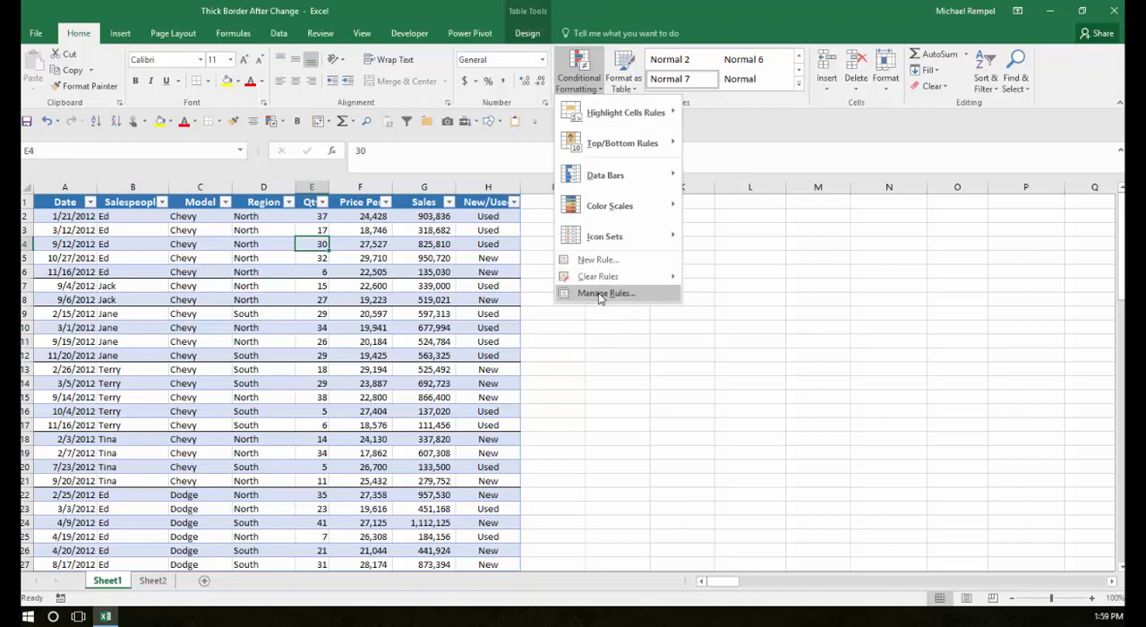
click(605, 293)
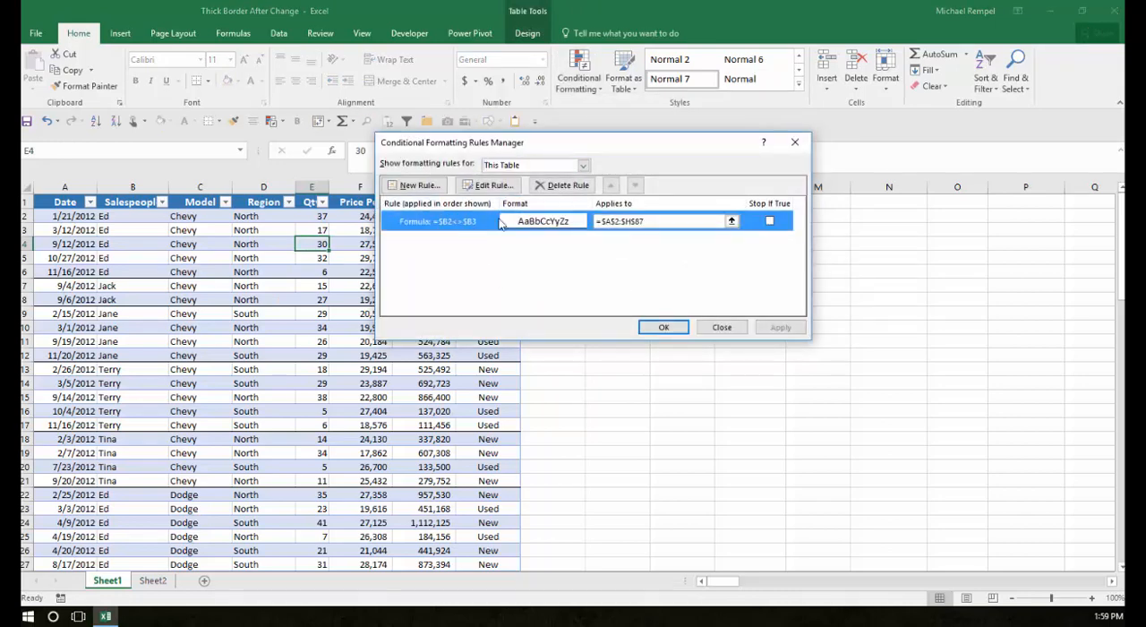
click(487, 187)
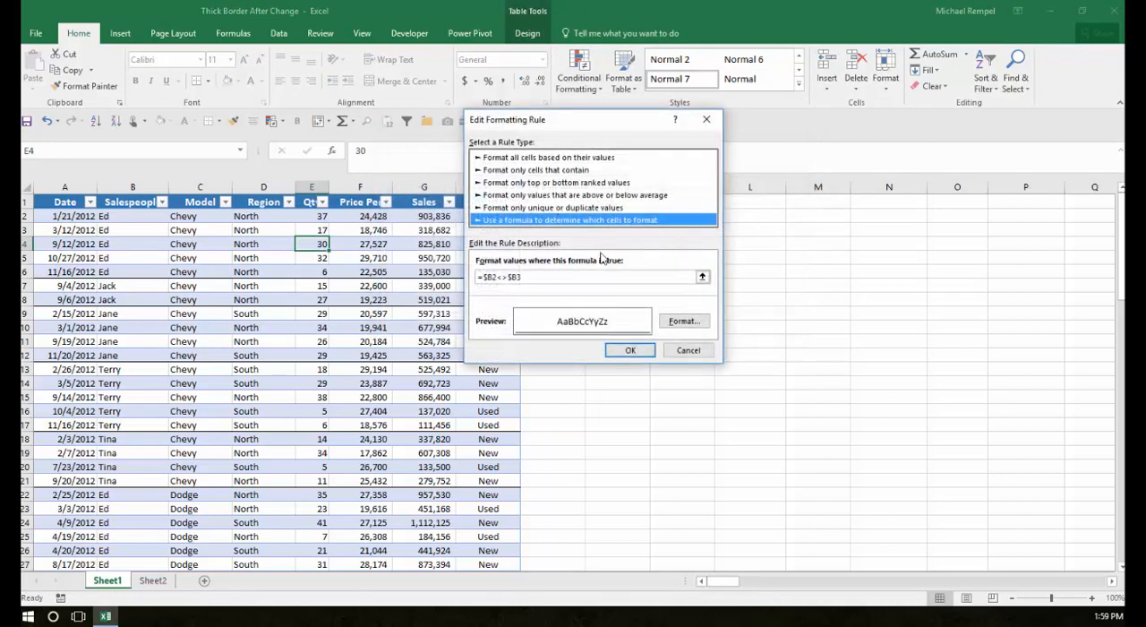
click(684, 320)
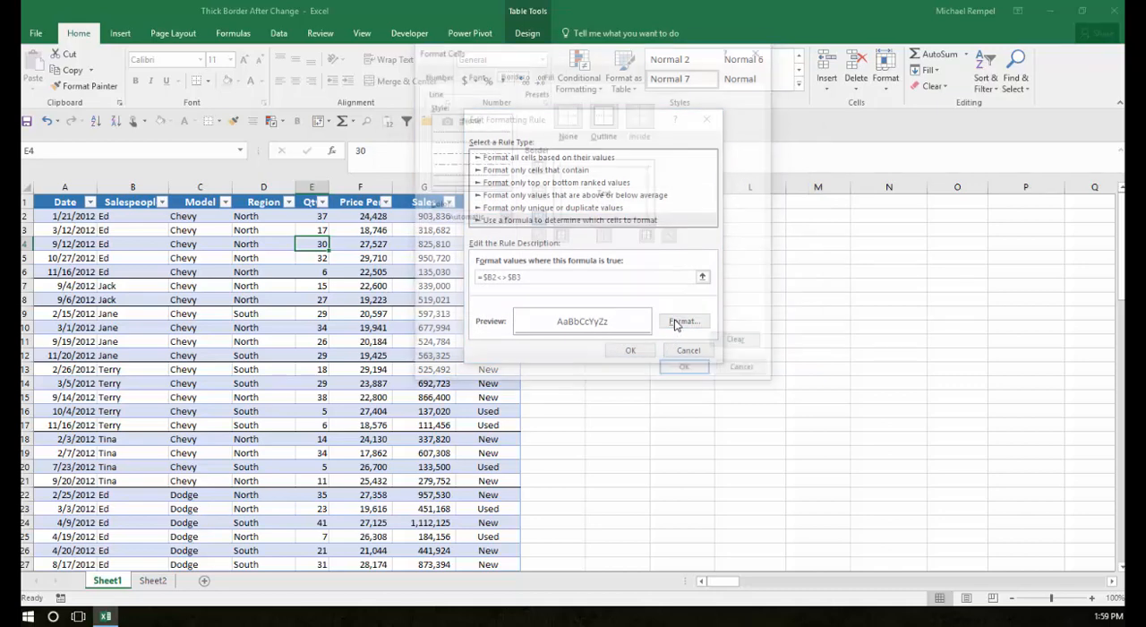
click(684, 320)
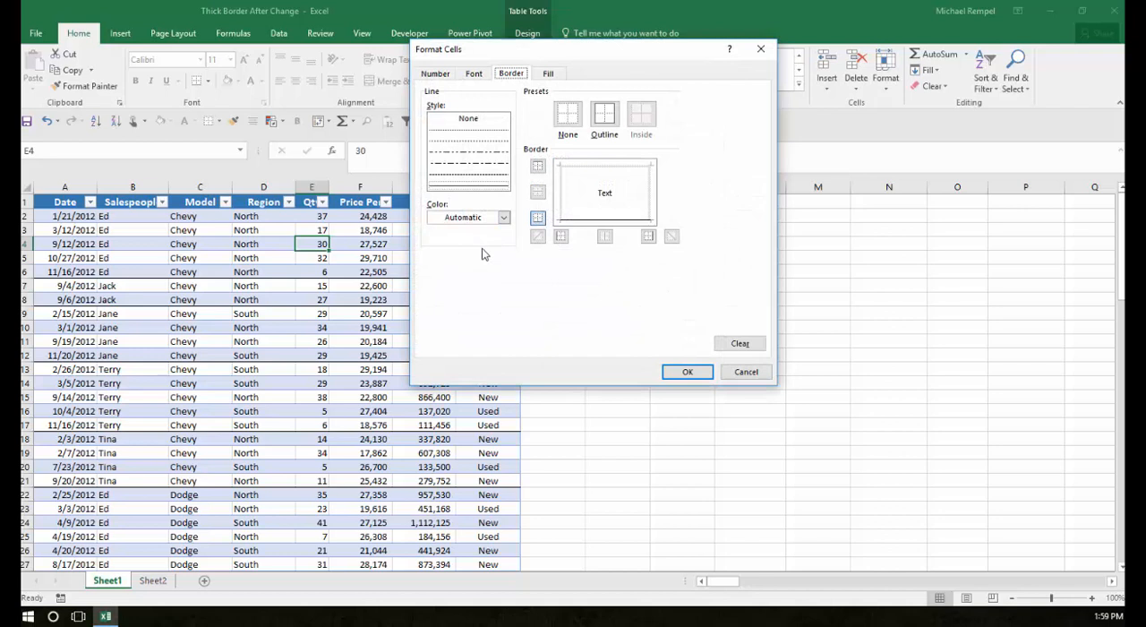
mouse_move(505, 183)
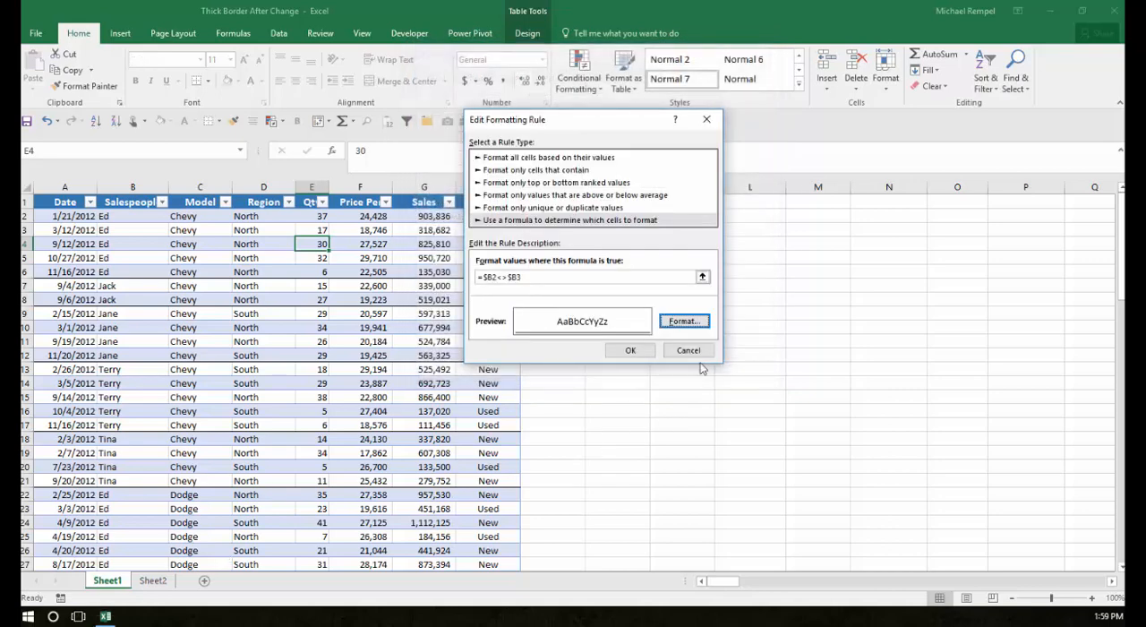
click(630, 349)
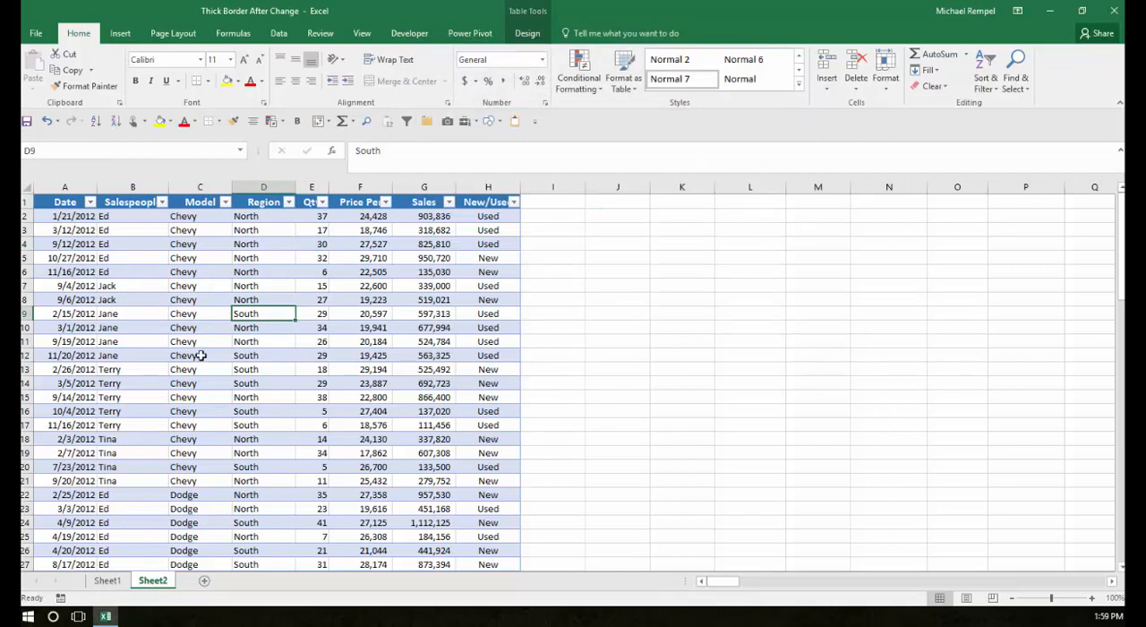
mouse_move(111, 250)
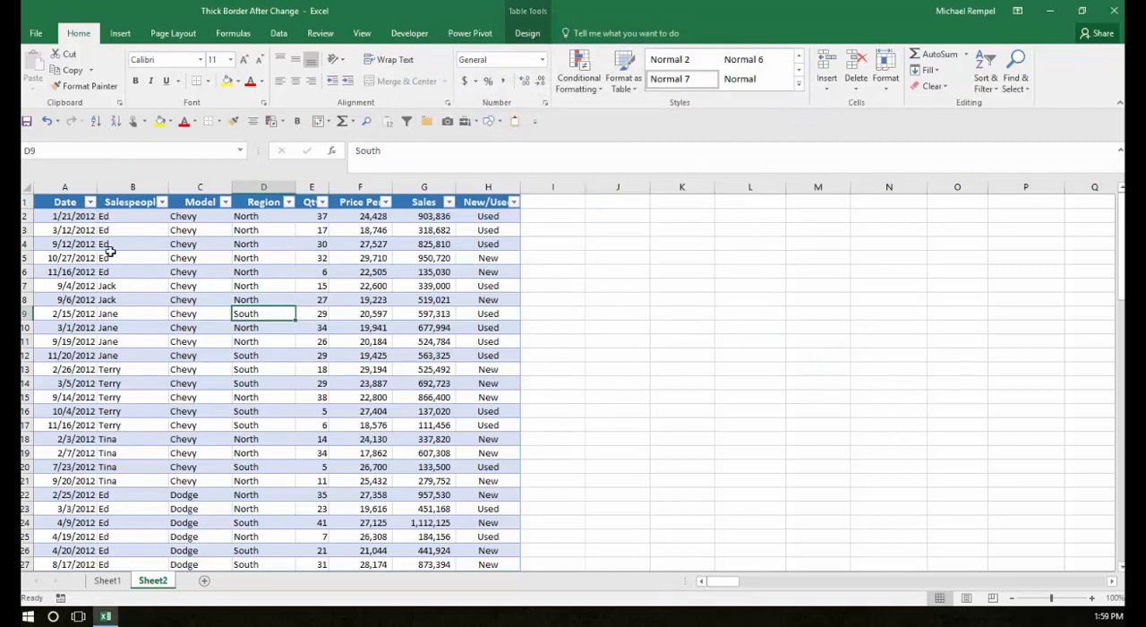
Select the Sheet2 sales table and show its border choices.
click(64, 214)
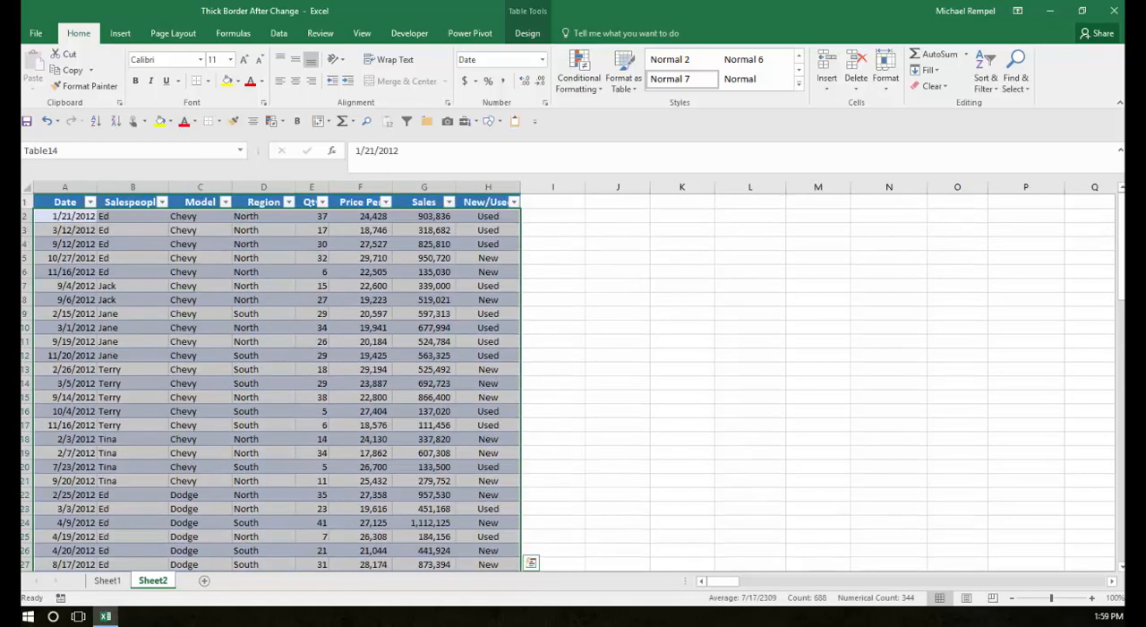
click(232, 121)
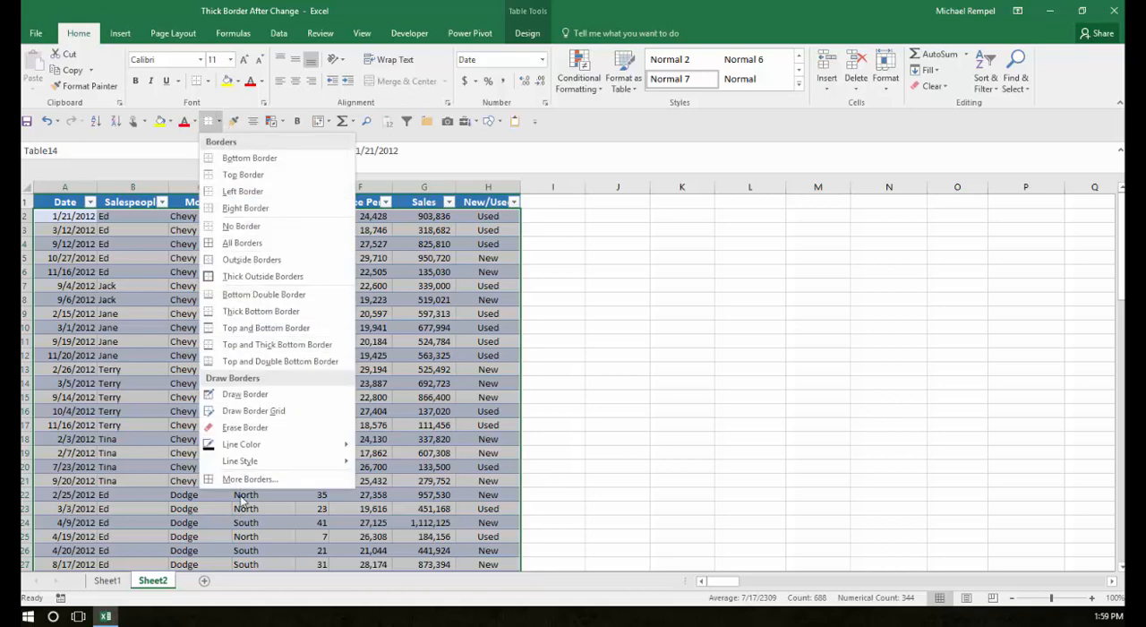
Apply a thick line style to all borders of the Sheet2 sales table and deselect to view it.
click(251, 478)
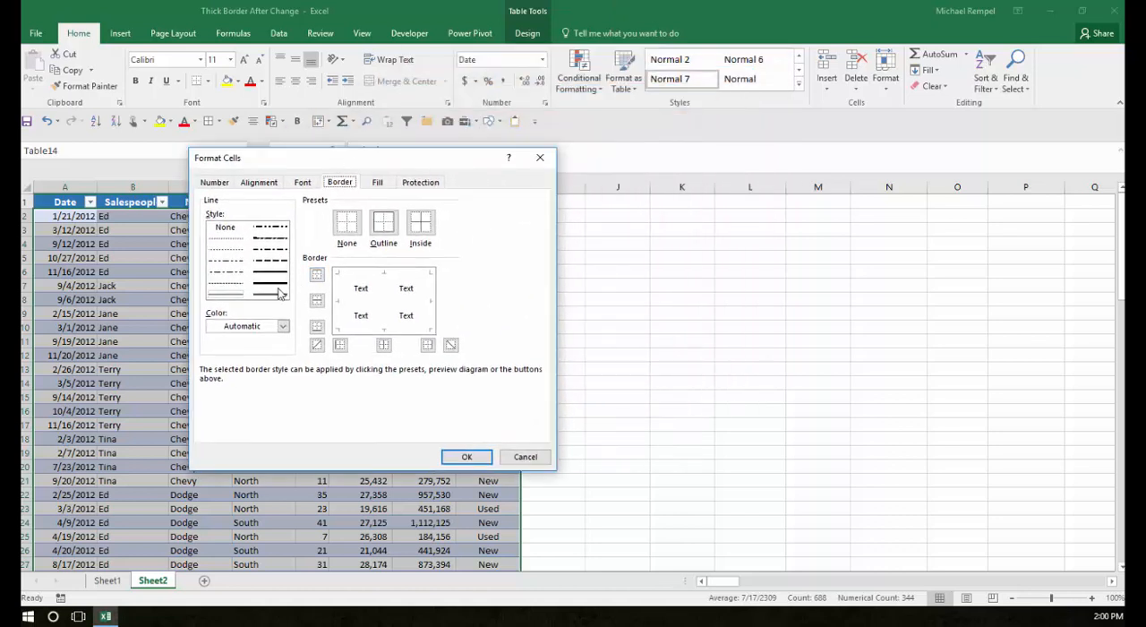
click(269, 287)
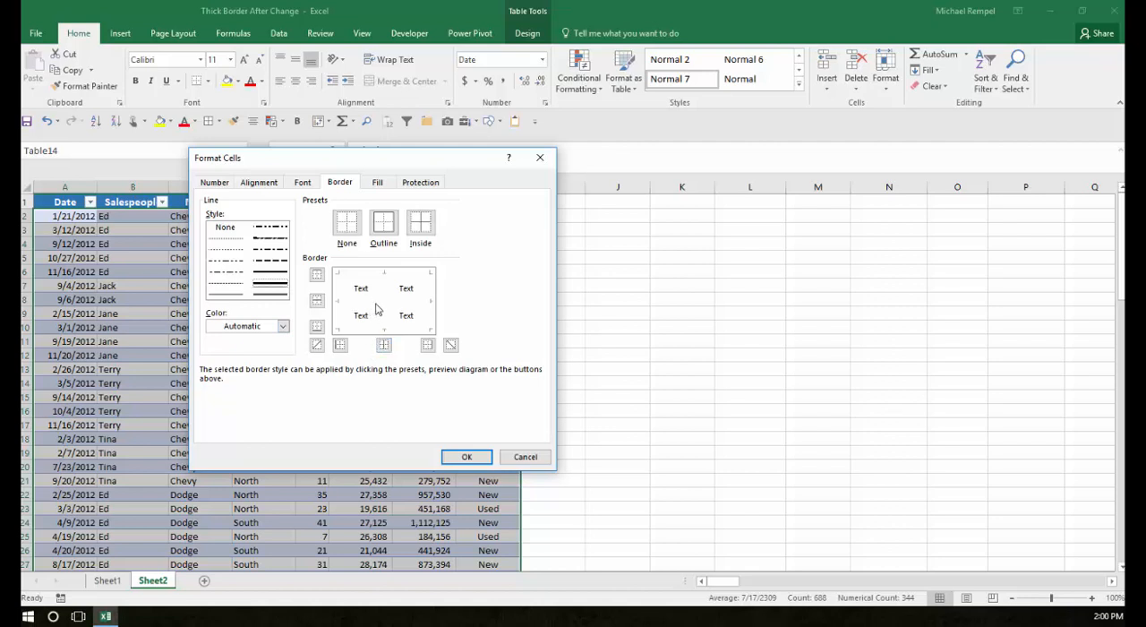
click(340, 299)
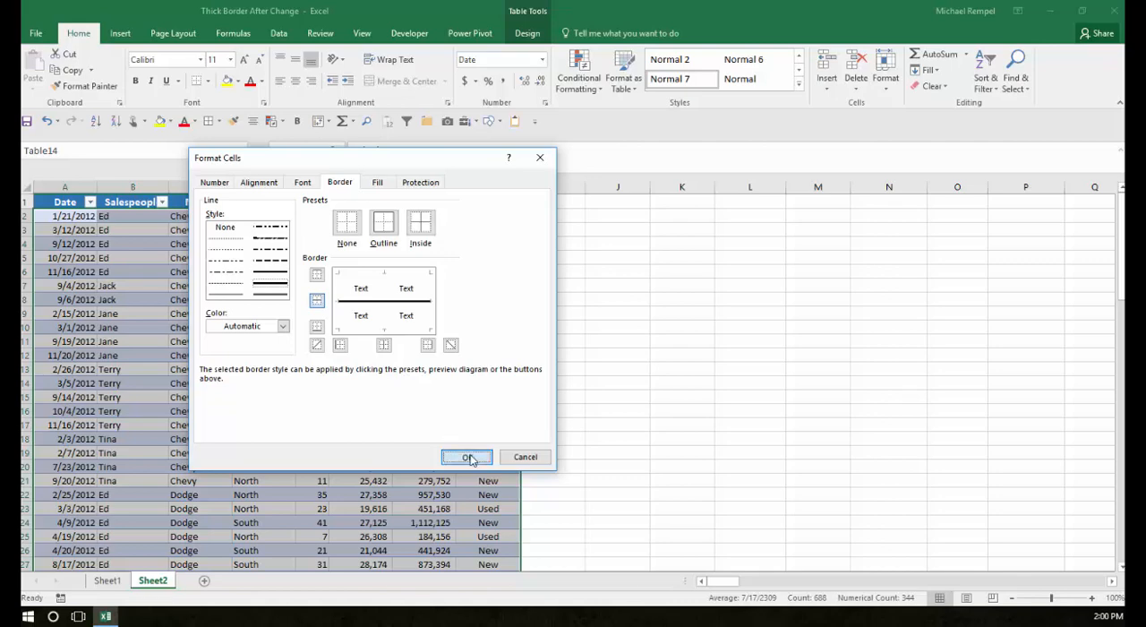
click(466, 456)
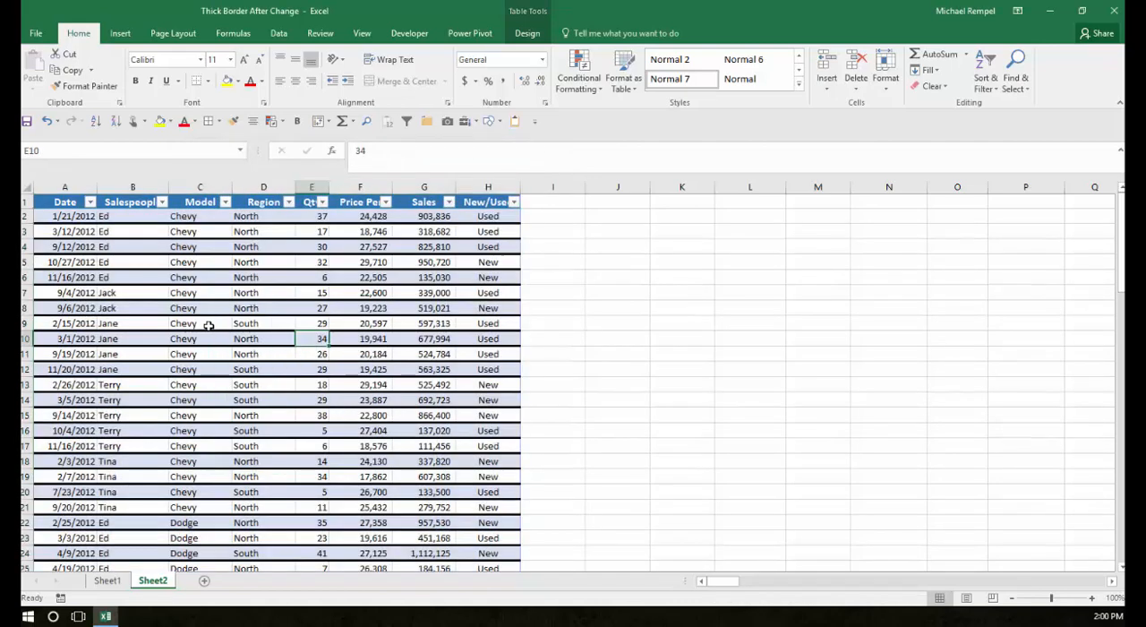
click(615, 368)
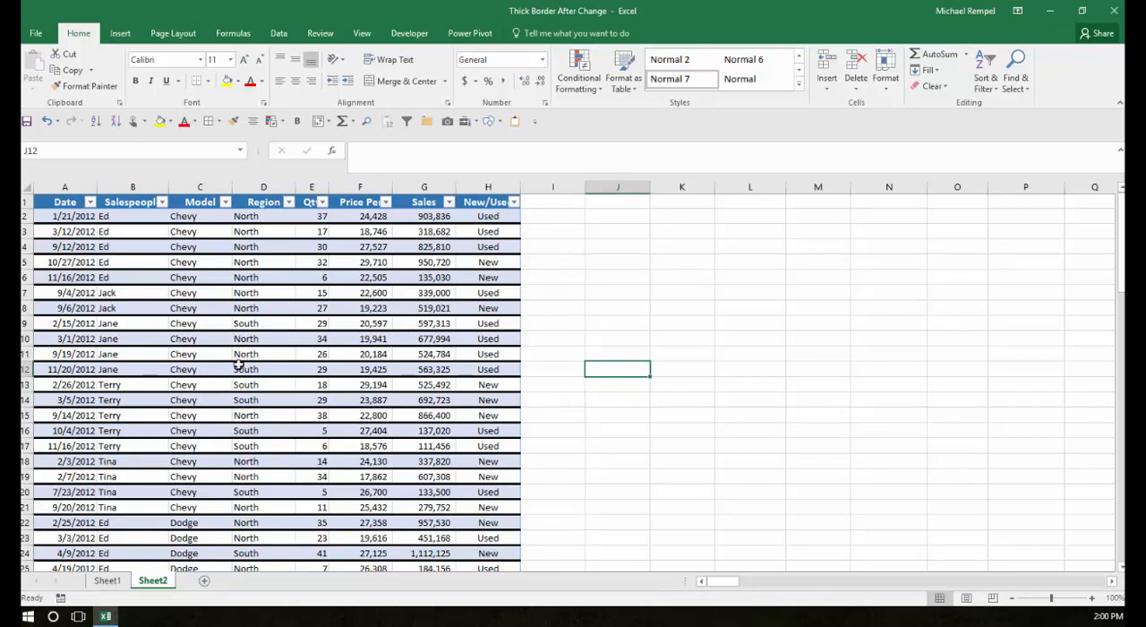
Select the table and create a formula-based conditional rule with =$B2=$B3 for equal salesperson rows.
click(65, 215)
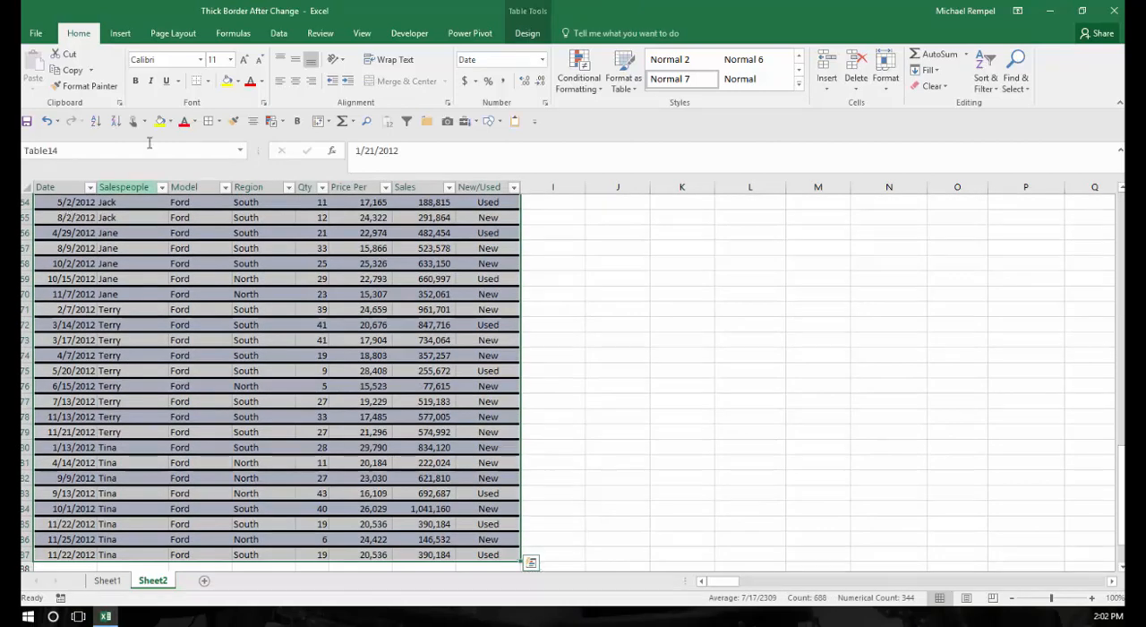
click(578, 72)
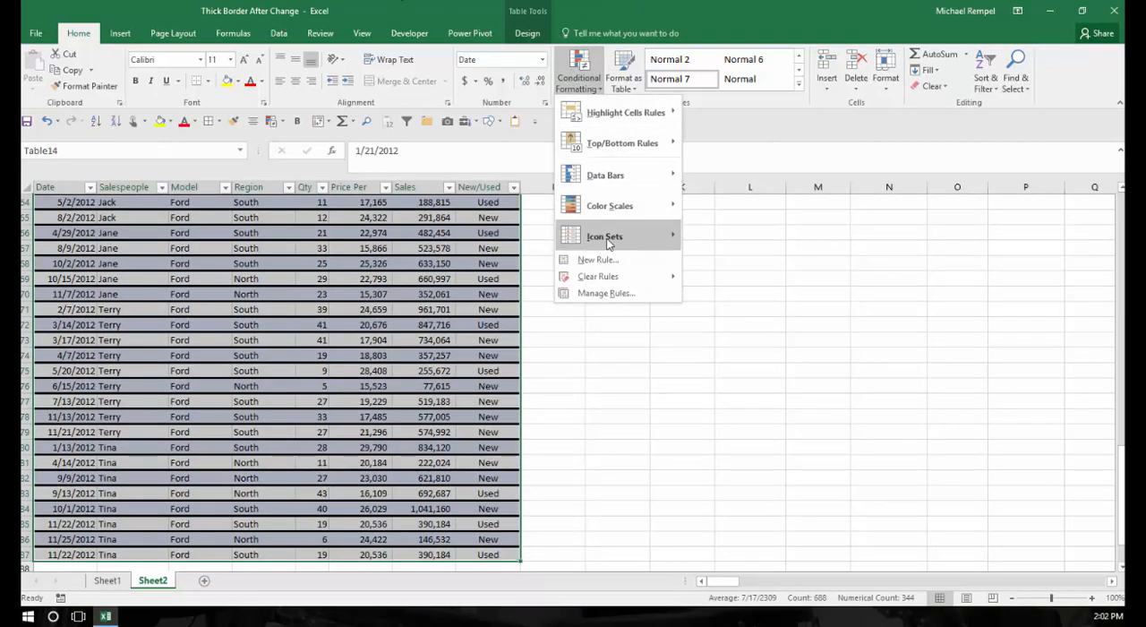
click(598, 258)
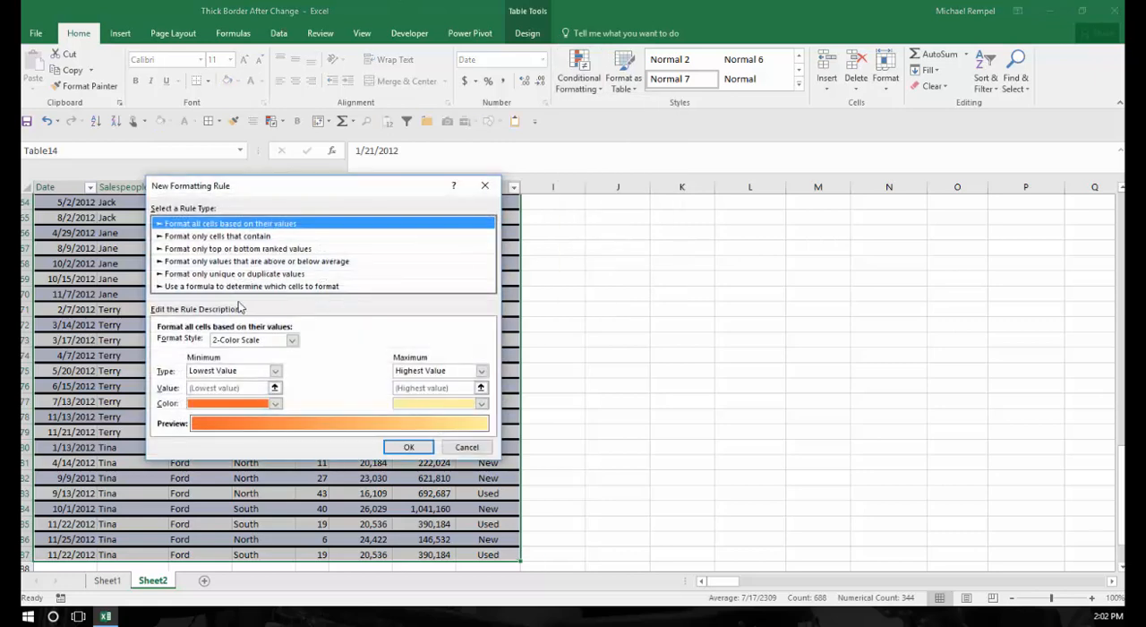
click(251, 286)
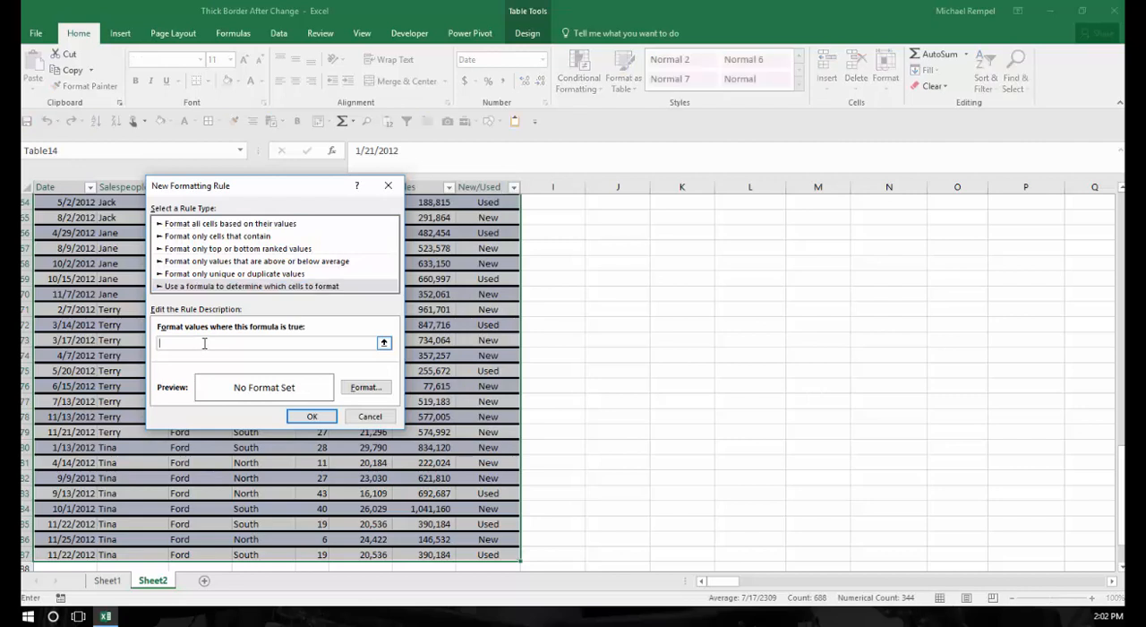
text(=)
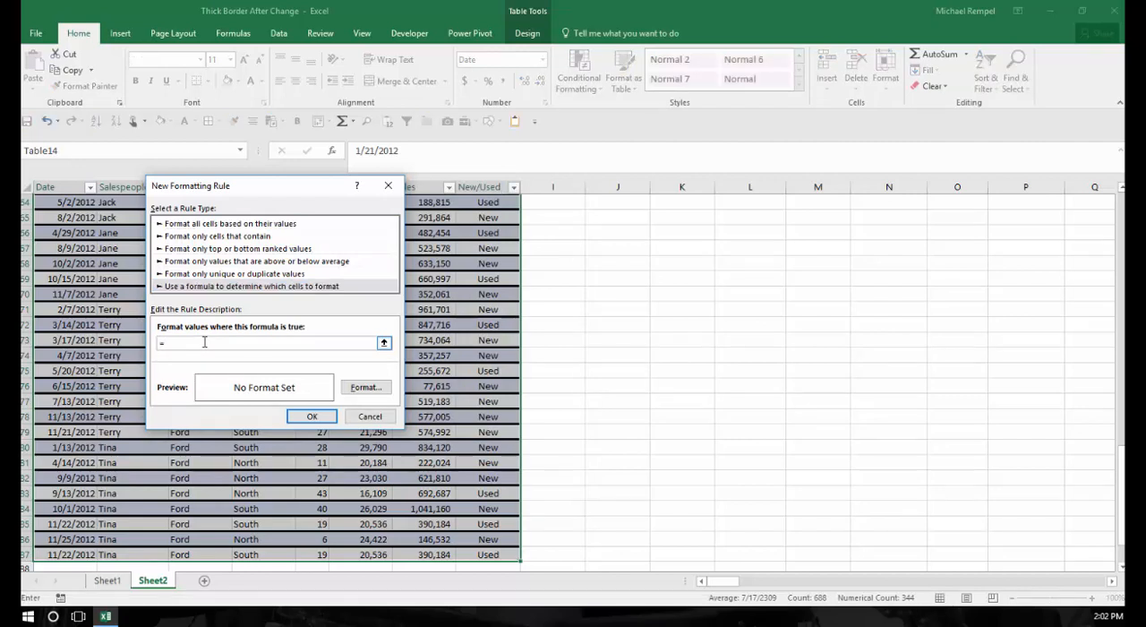
text($B)
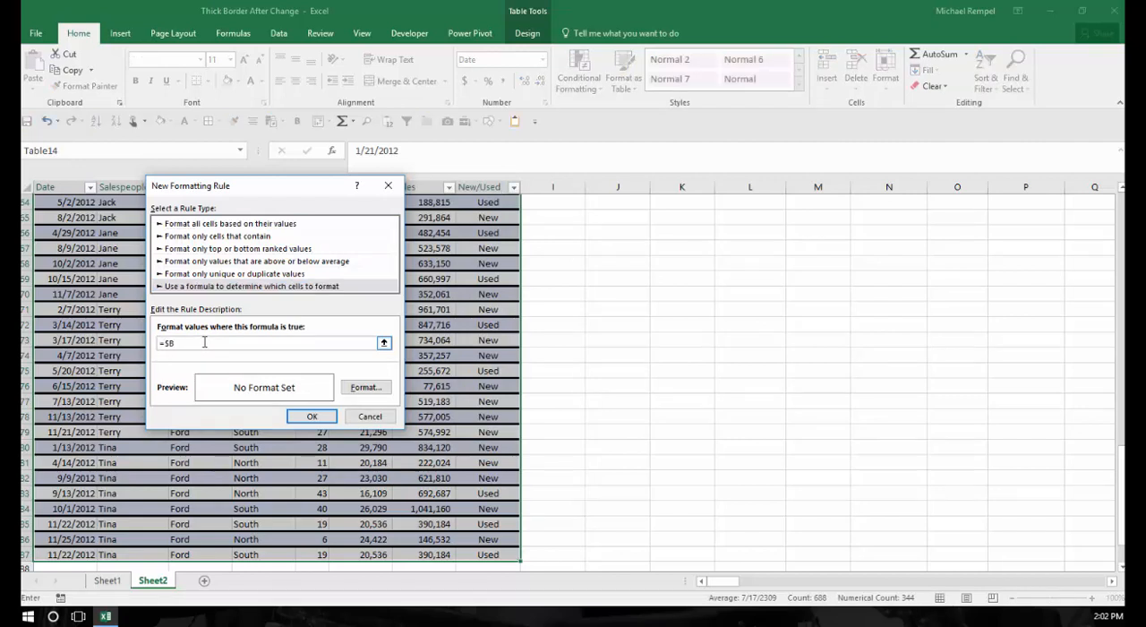
text(2)
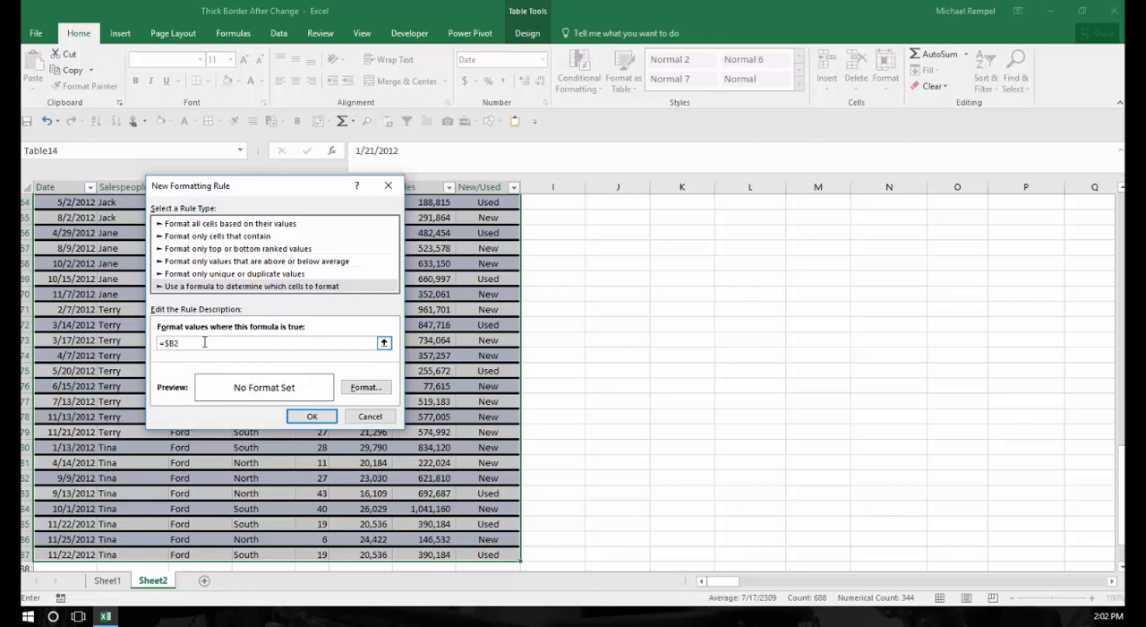
text(=$B)
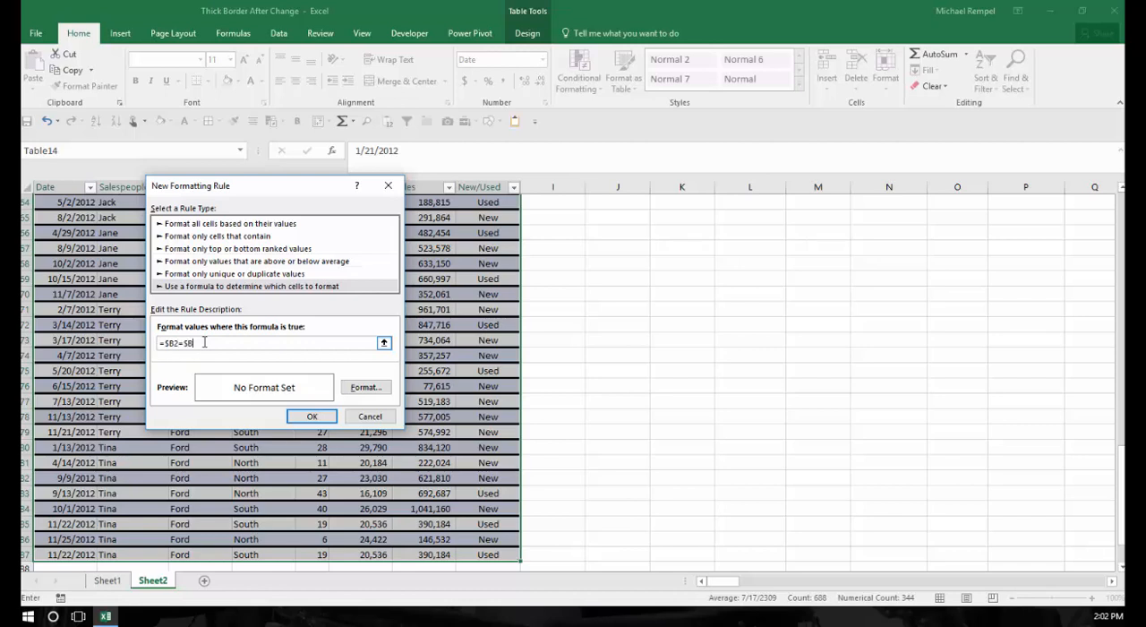
text(3)
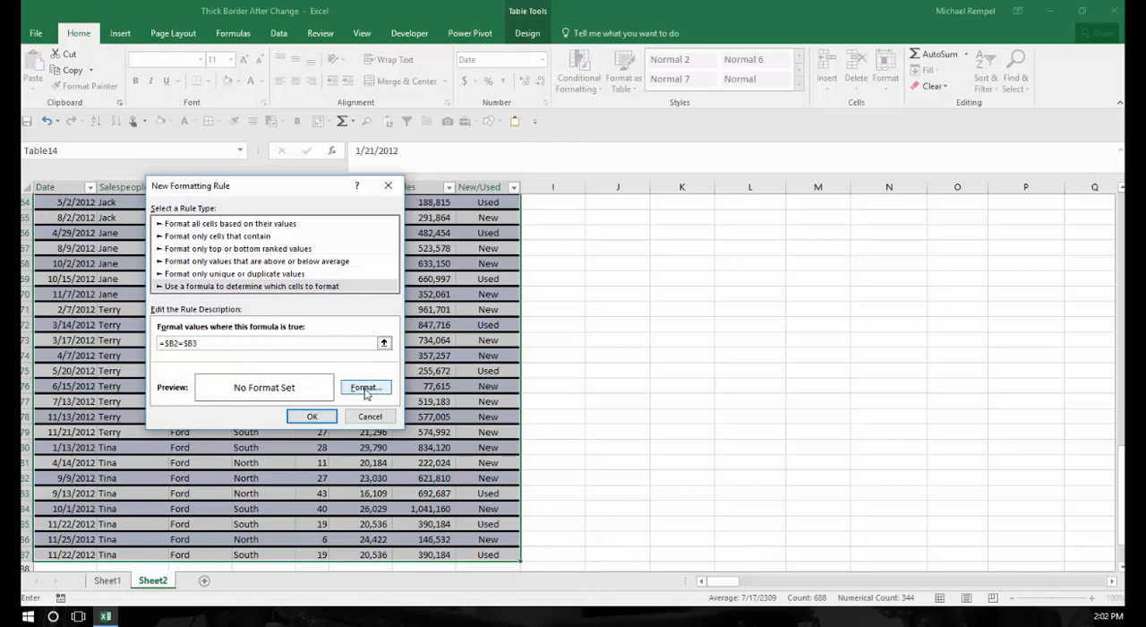
Give the equal-salesperson rule a thin border format and apply it to the table.
click(365, 387)
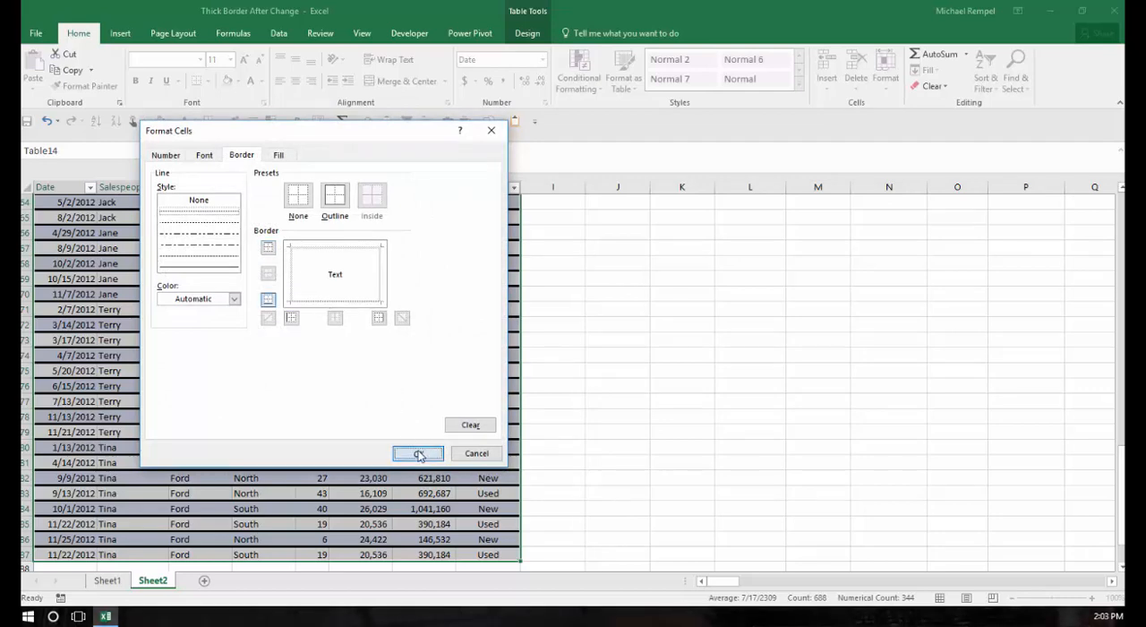
click(417, 452)
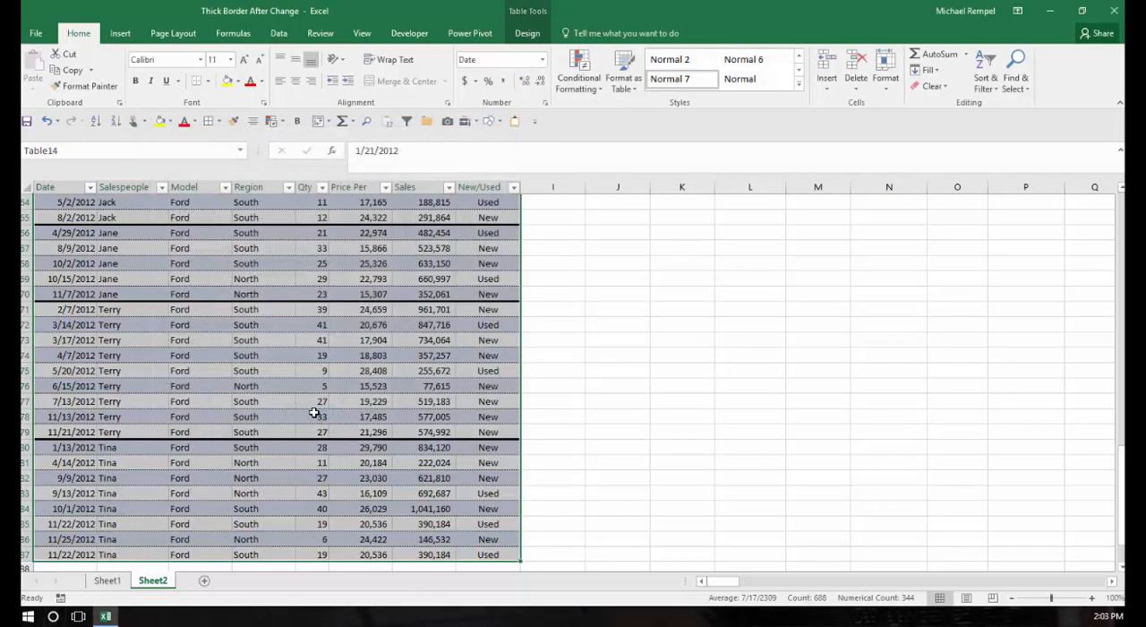
Scroll back to the top and deselect the table to review the thick group borders.
scroll(up, 3)
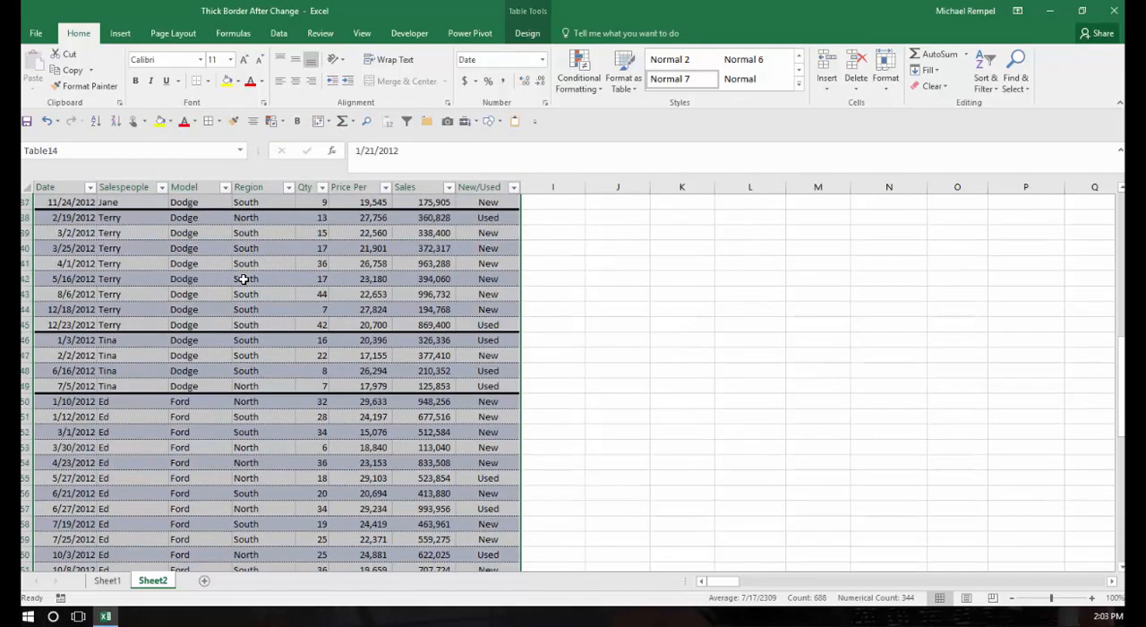
scroll(up, 3)
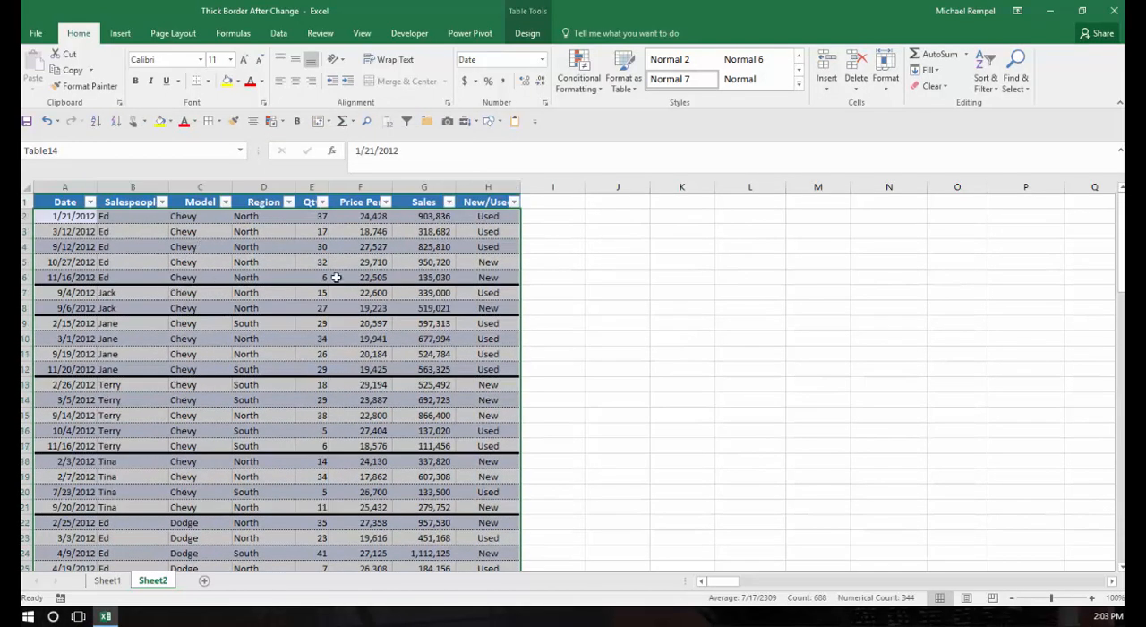
click(263, 247)
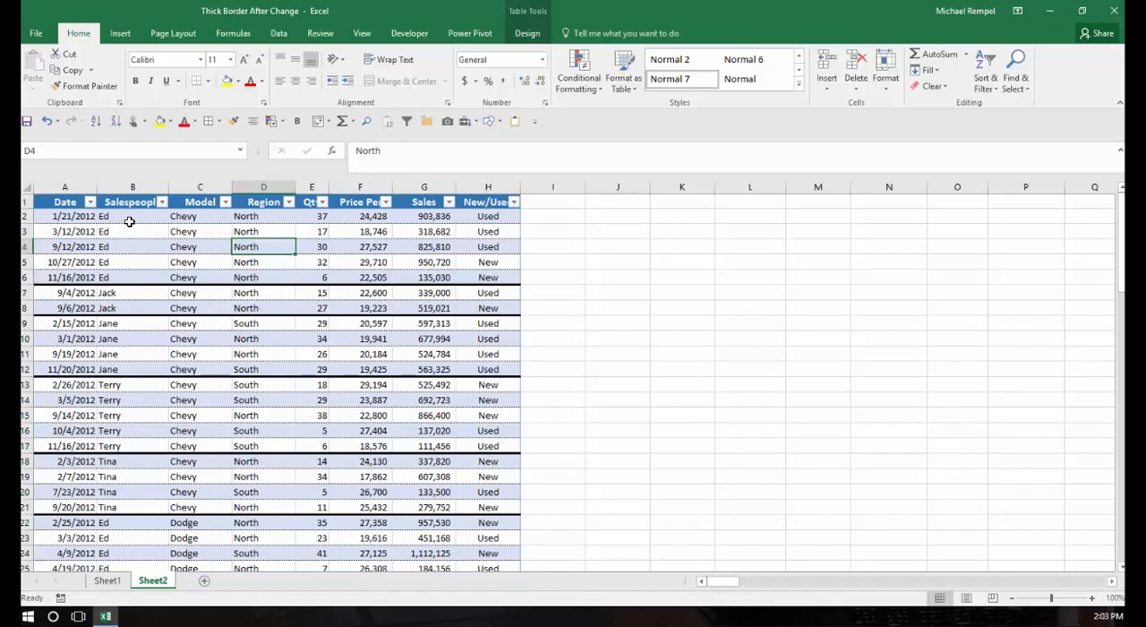
mouse_move(132, 276)
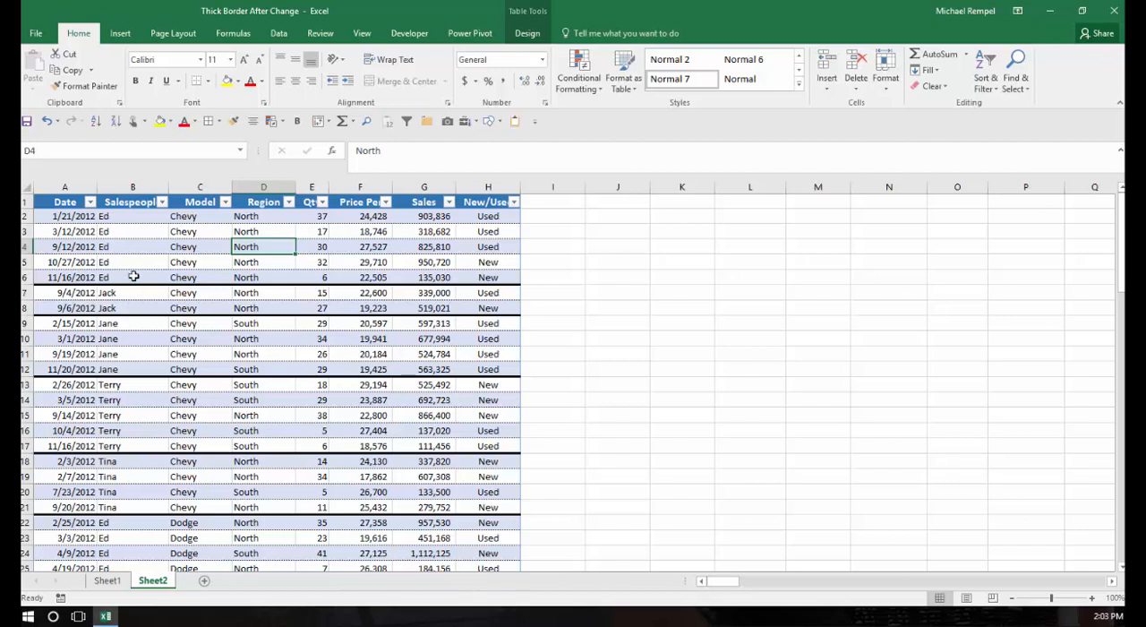
mouse_move(122, 292)
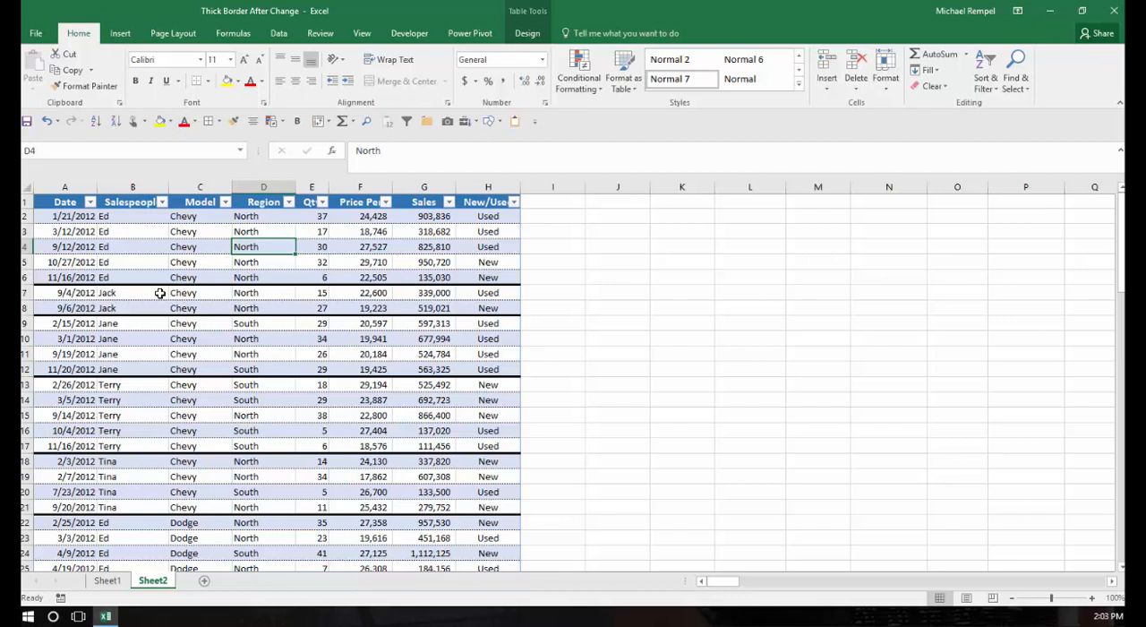
mouse_move(351, 262)
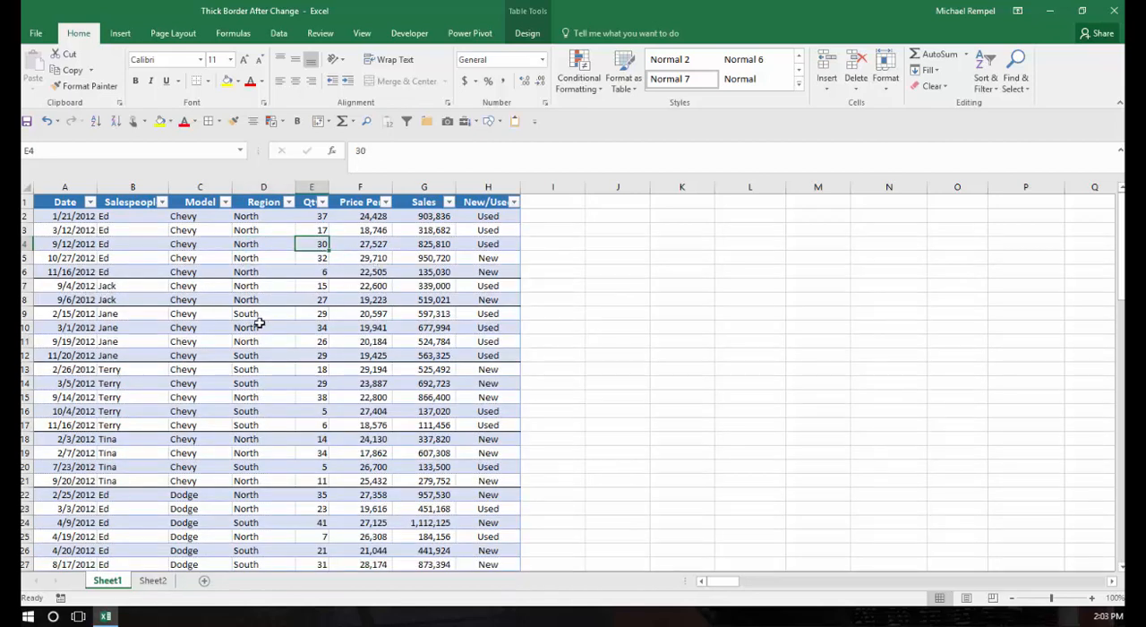
mouse_move(236, 340)
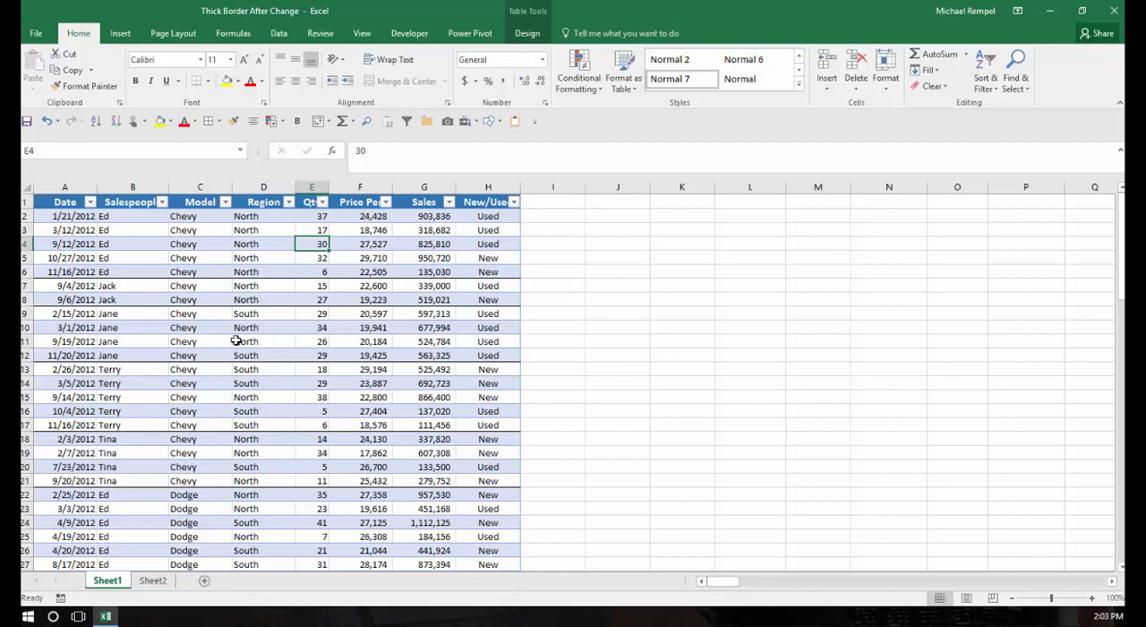
mouse_move(121, 278)
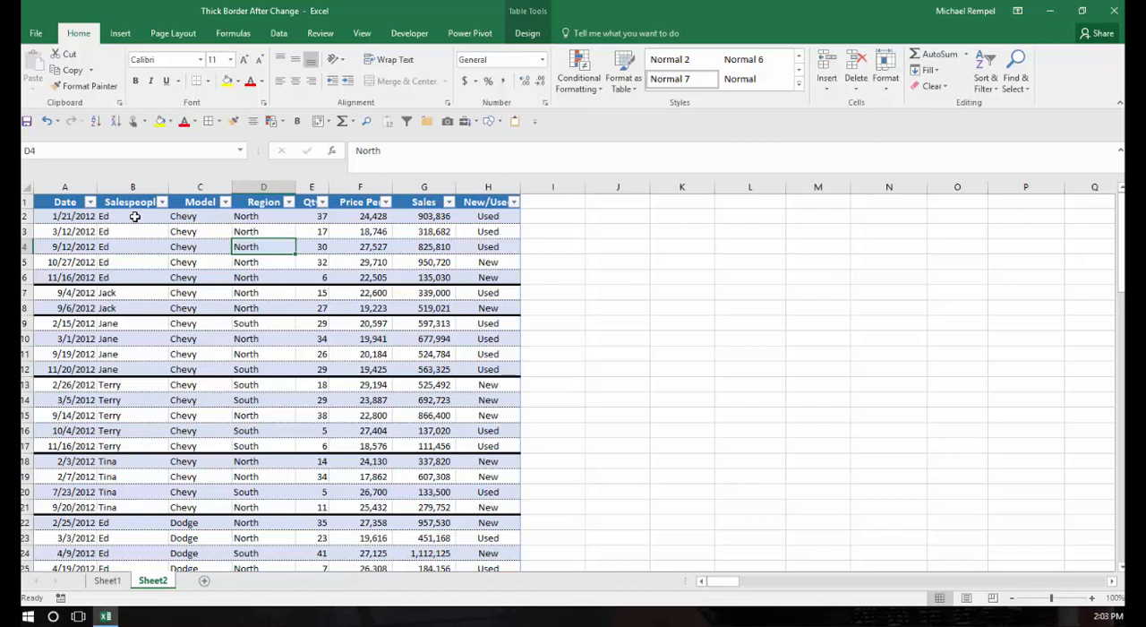
mouse_move(146, 423)
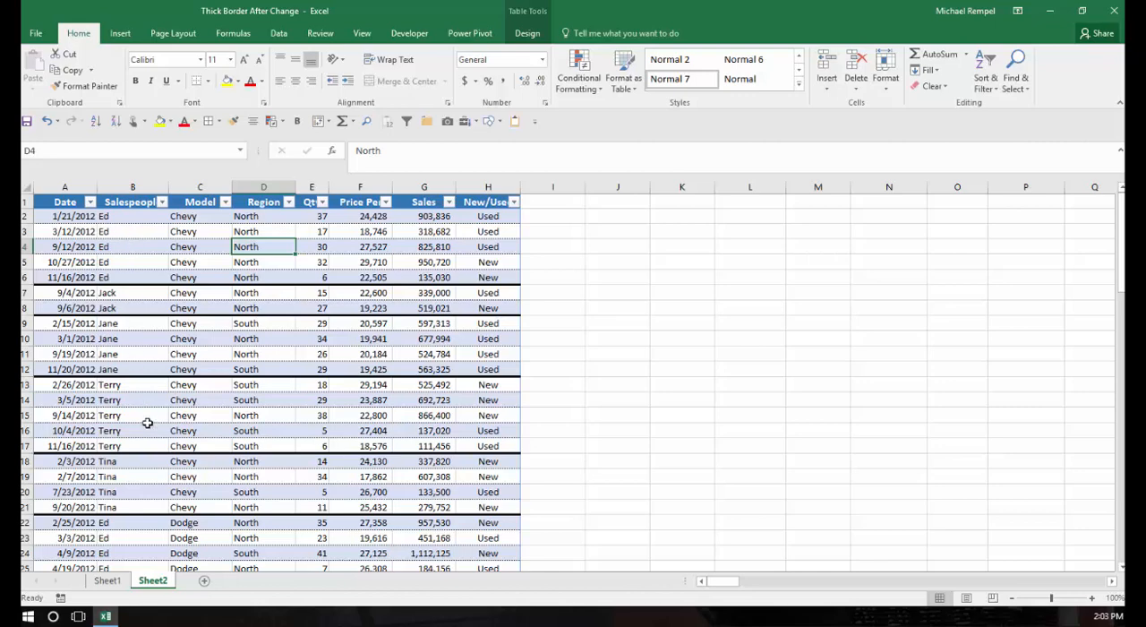